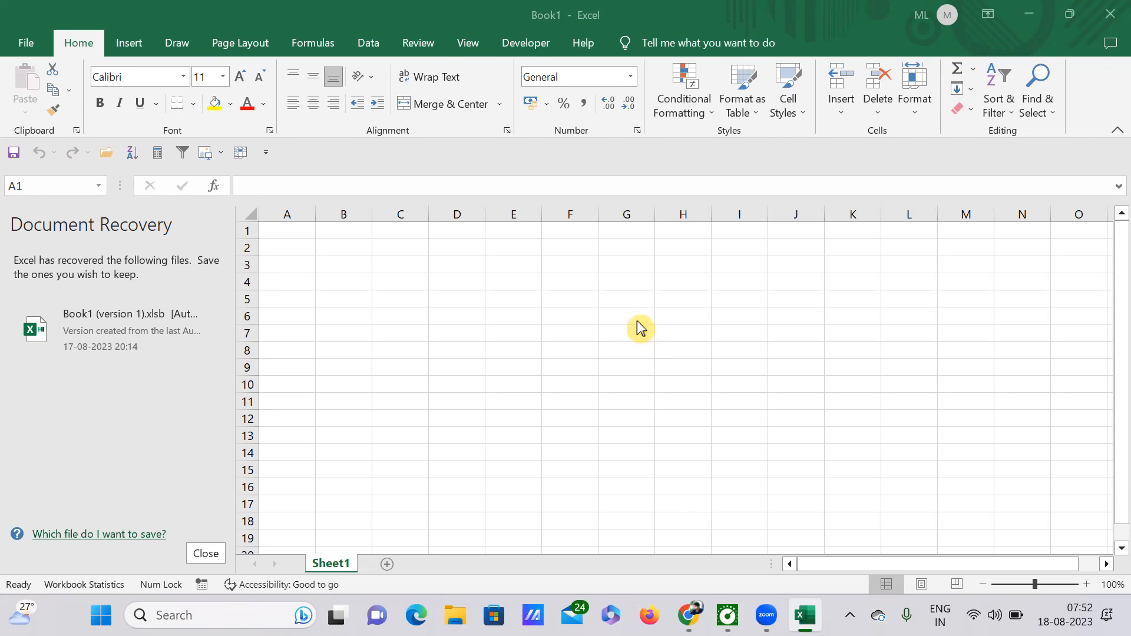
mouse_move(365, 301)
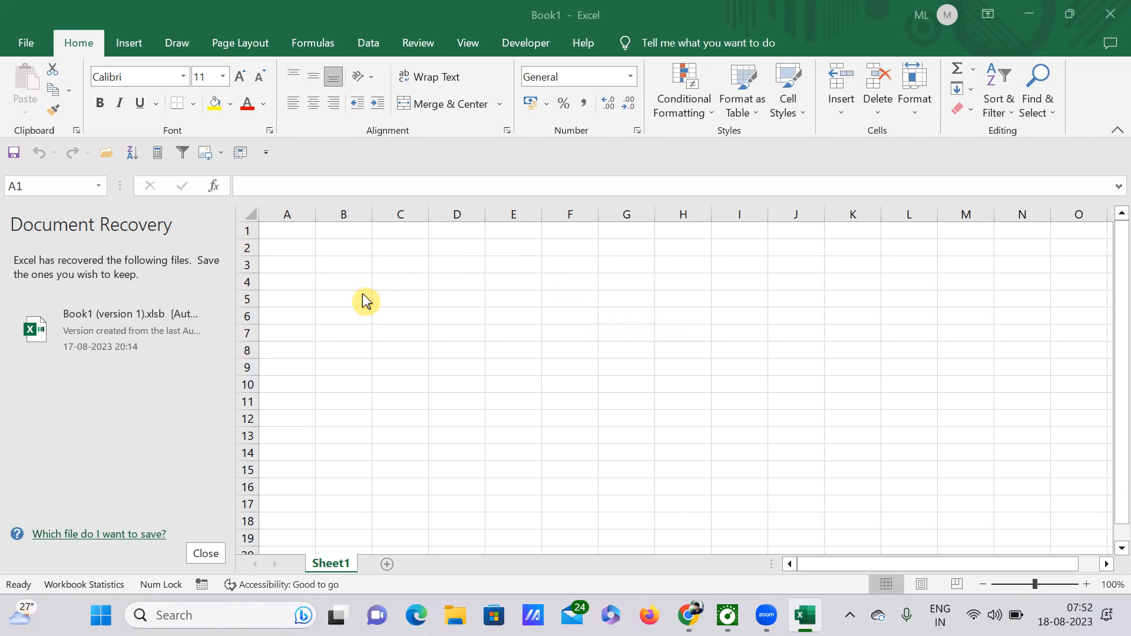
mouse_move(391, 301)
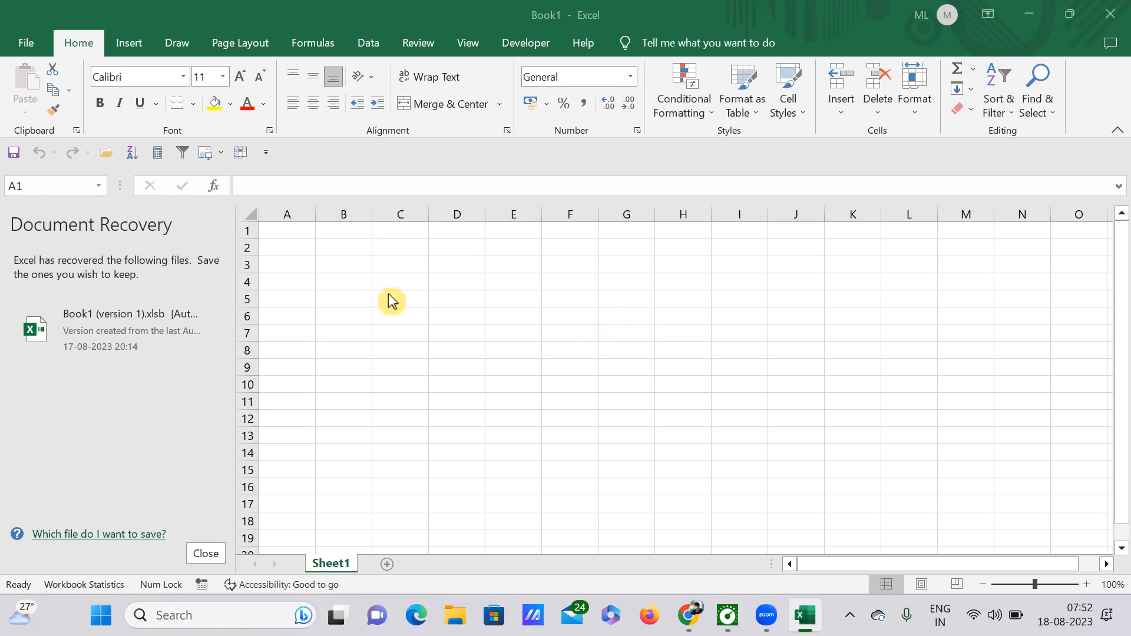
mouse_move(45, 41)
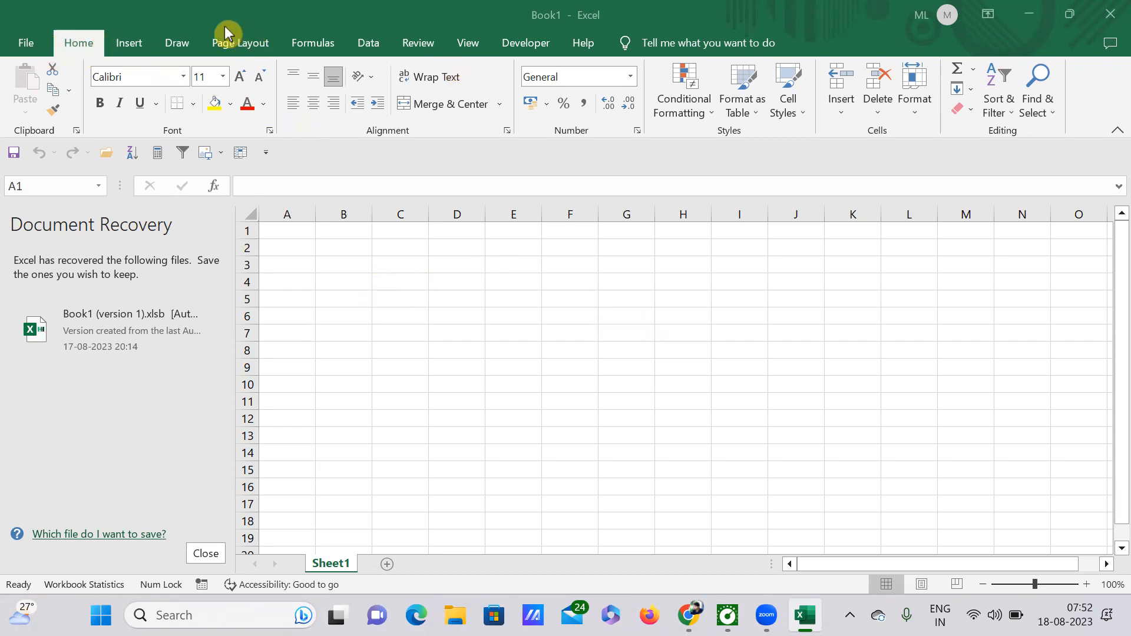
mouse_move(35, 43)
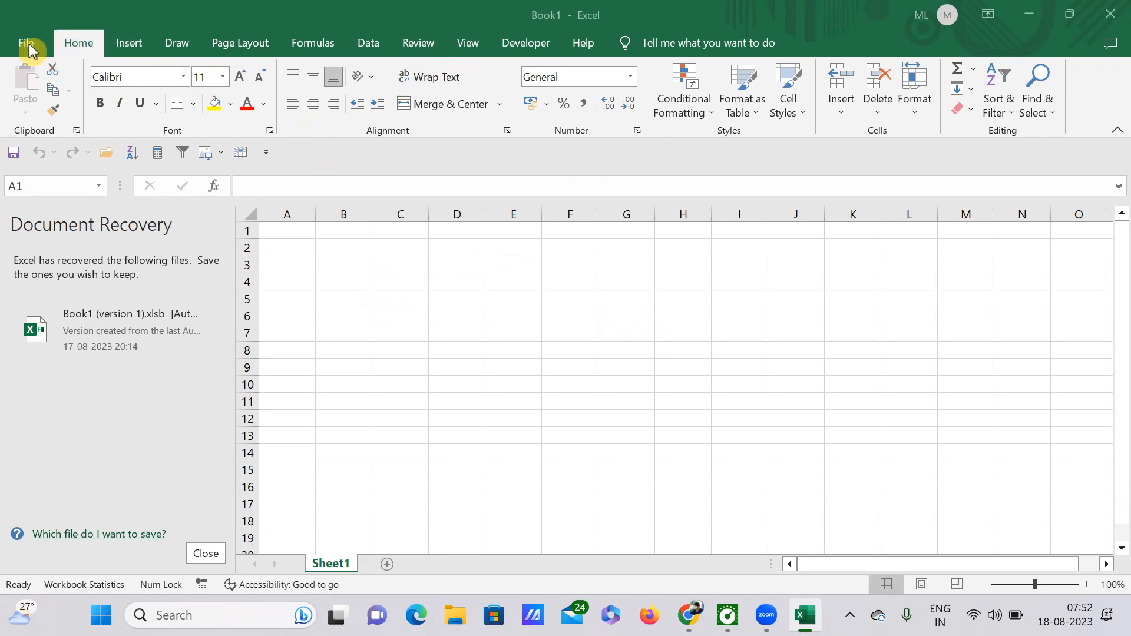
Show the backstage Home page with New blank workbook and recent files like district3
left_click(287, 231)
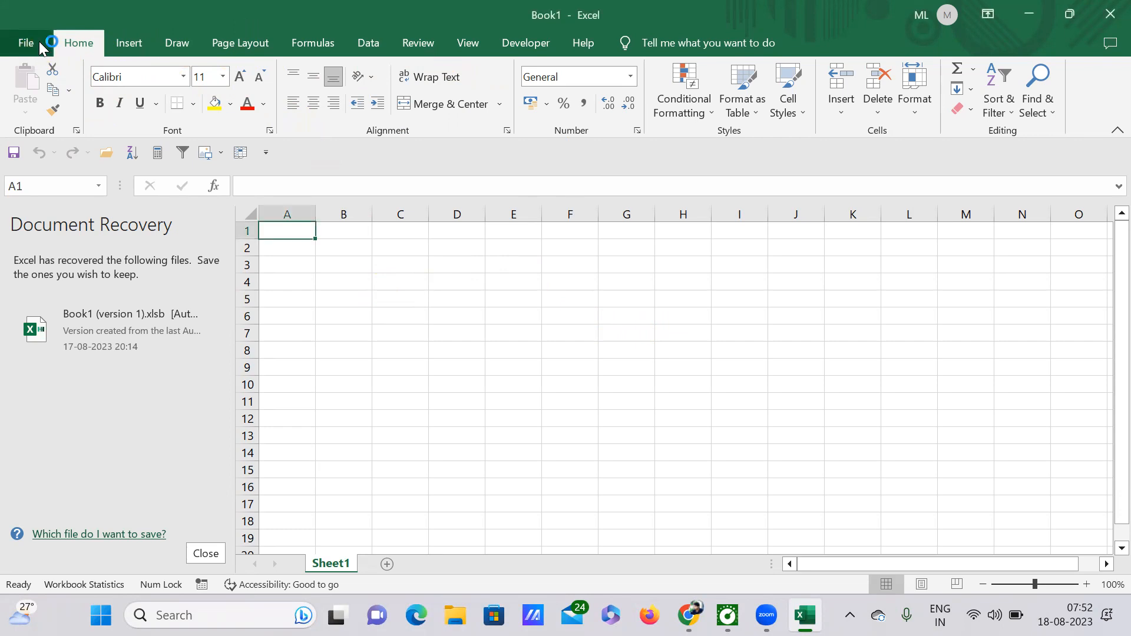
mouse_move(62, 53)
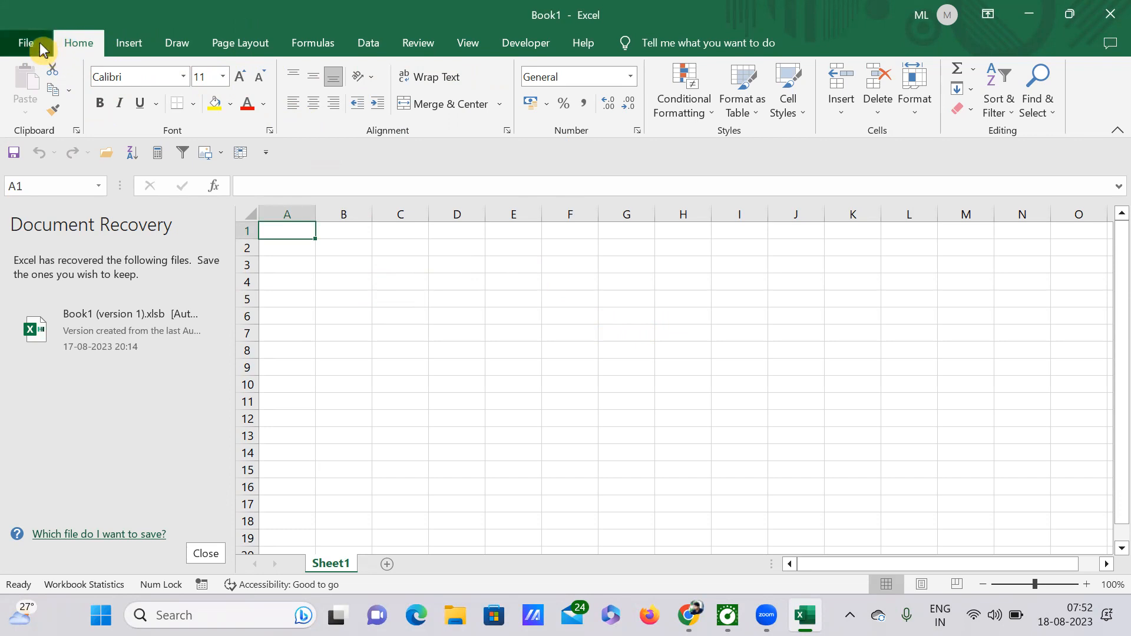
mouse_move(128, 42)
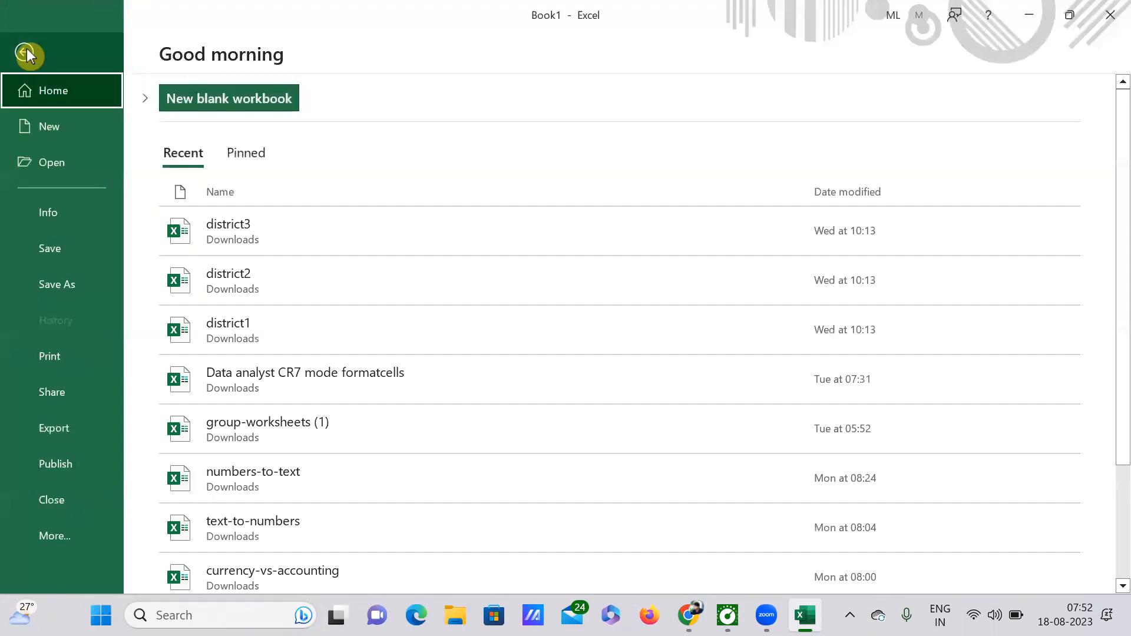
Return to blank Book1, tour the Insert and Draw tabs, and settle on Home
left_click(29, 55)
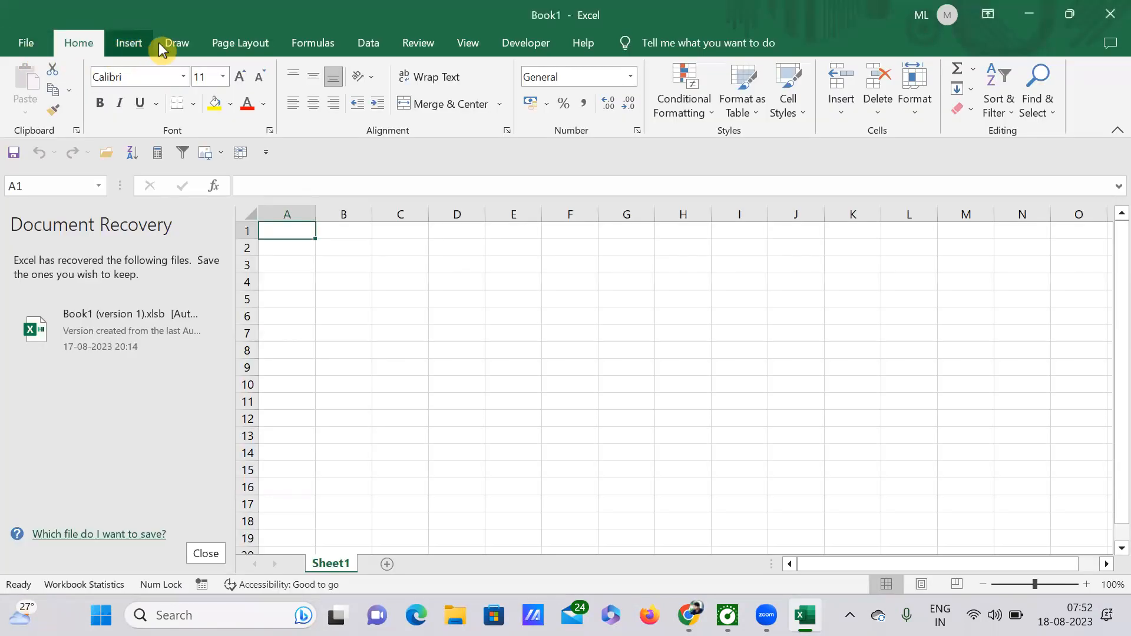
left_click(129, 42)
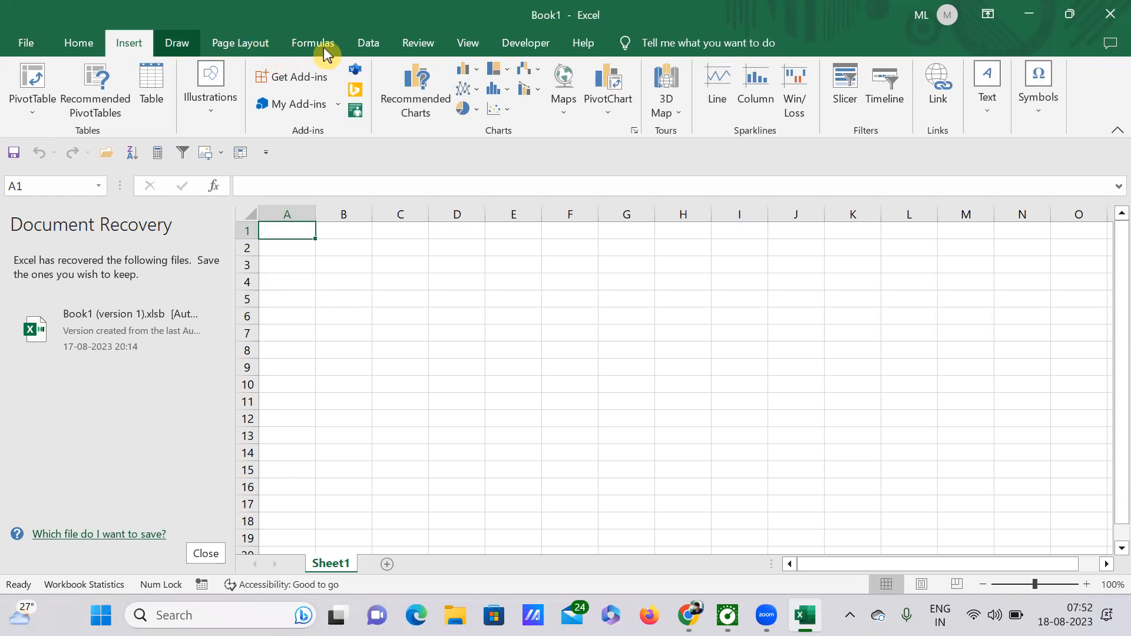
left_click(176, 43)
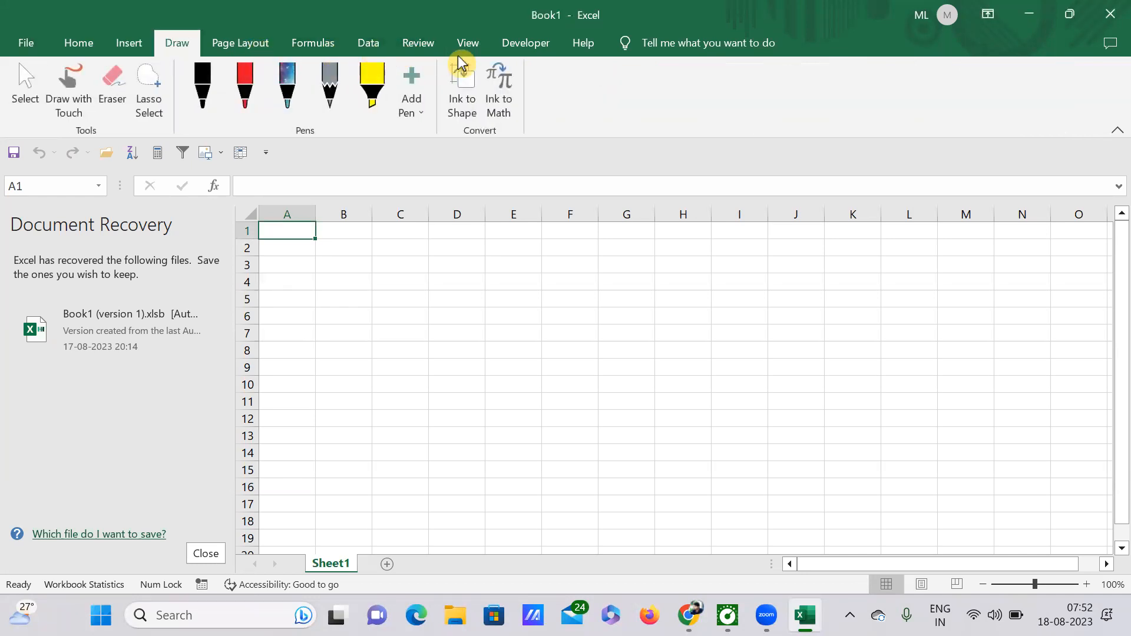
mouse_move(577, 48)
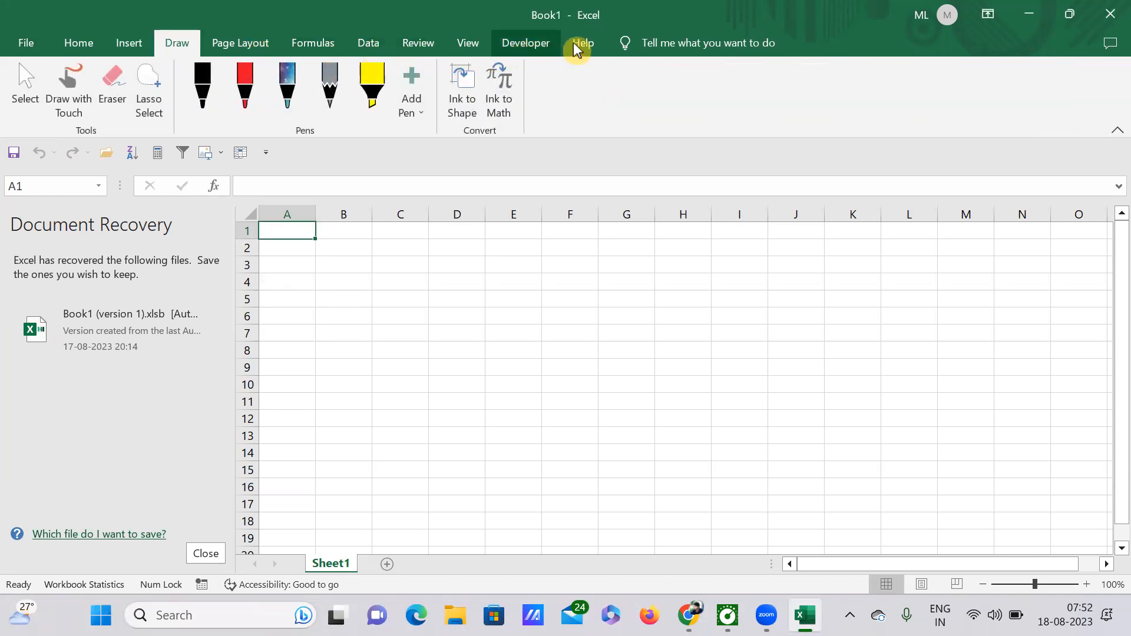
left_click(721, 42)
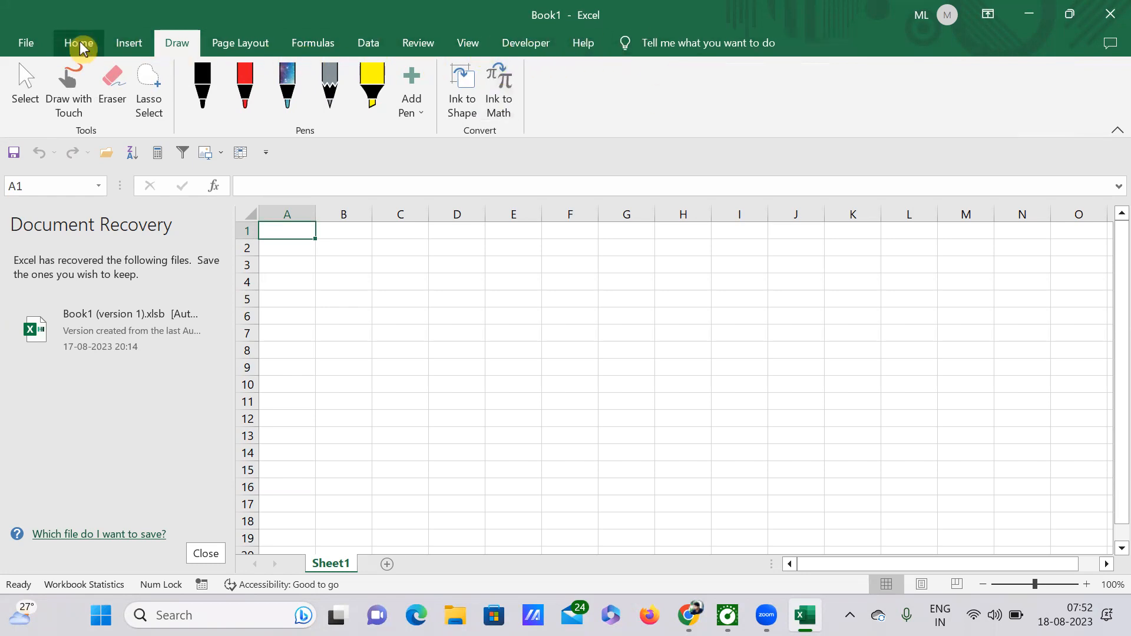
left_click(77, 42)
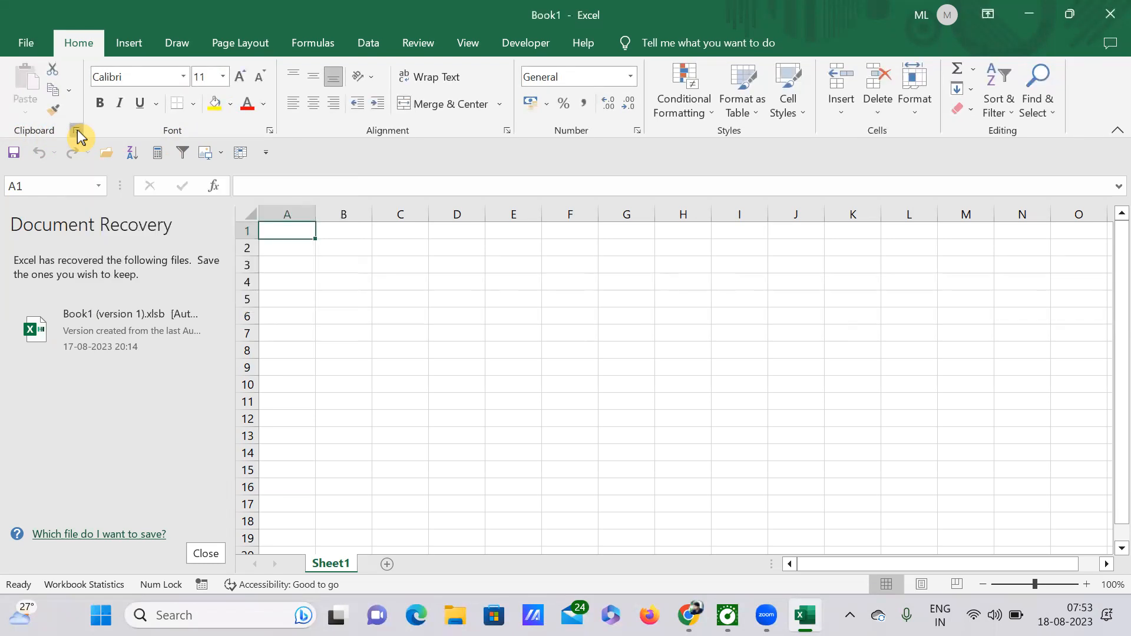
left_click(80, 135)
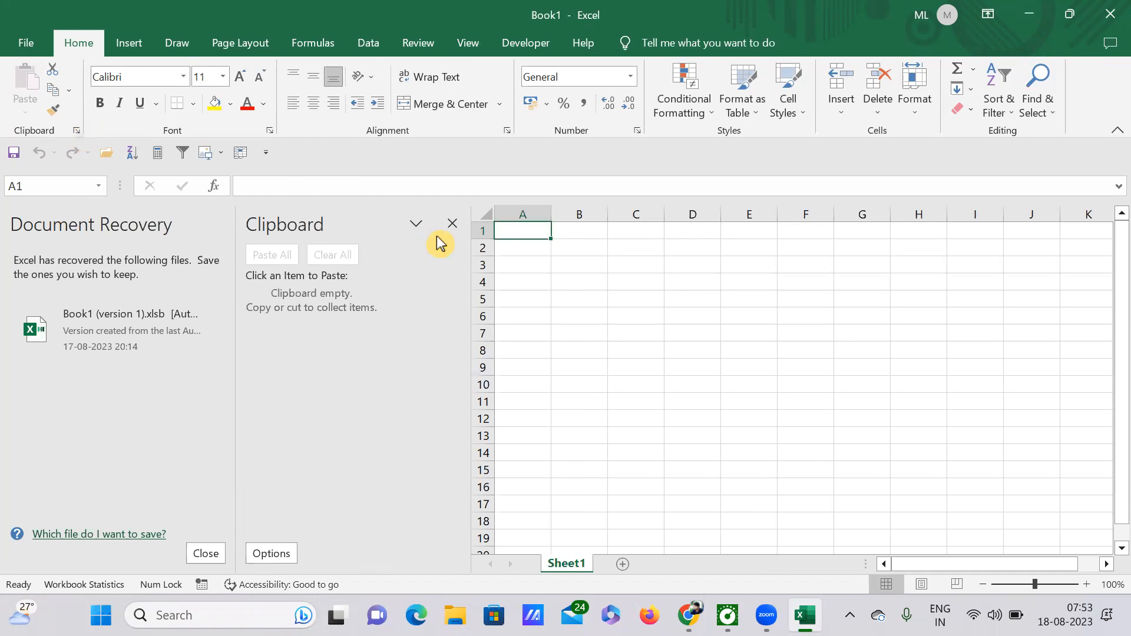
left_click(452, 224)
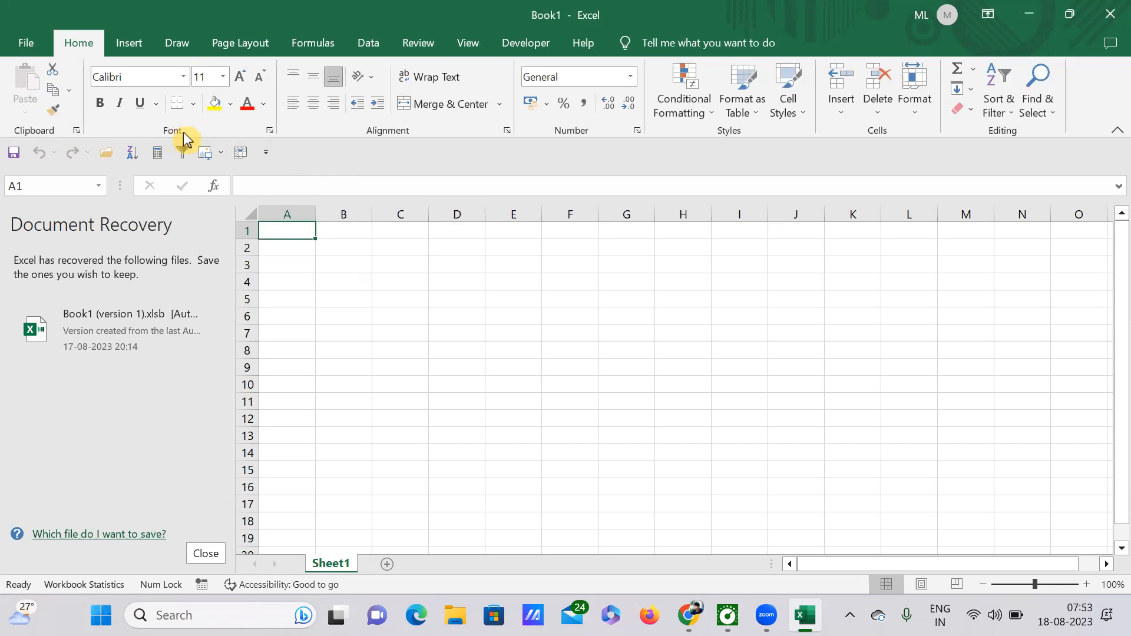
mouse_move(177, 137)
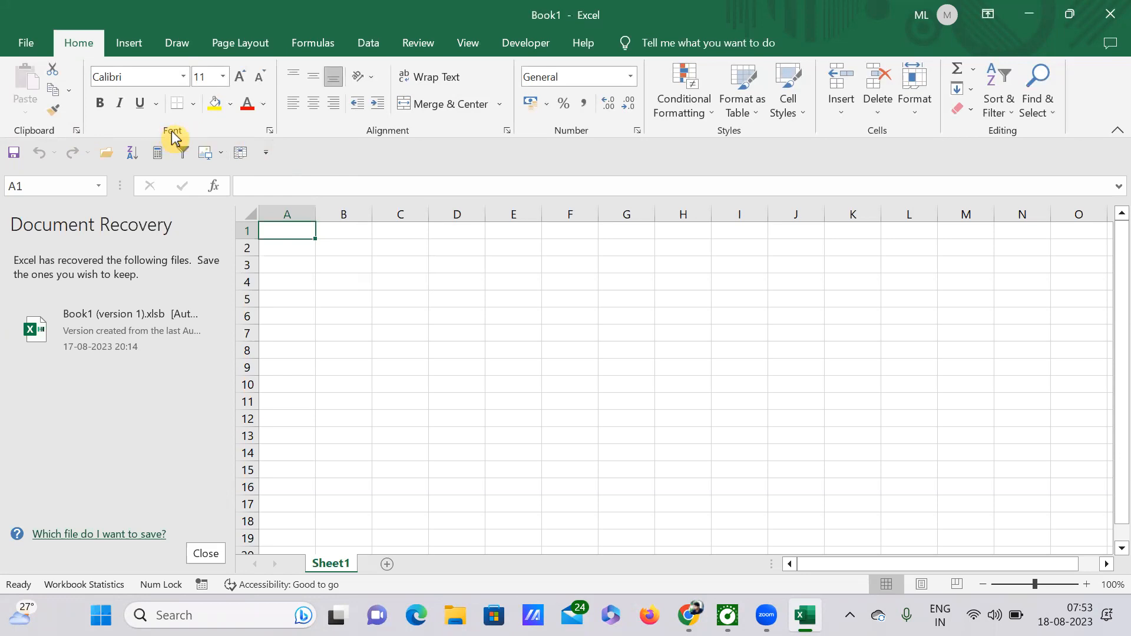
mouse_move(193, 139)
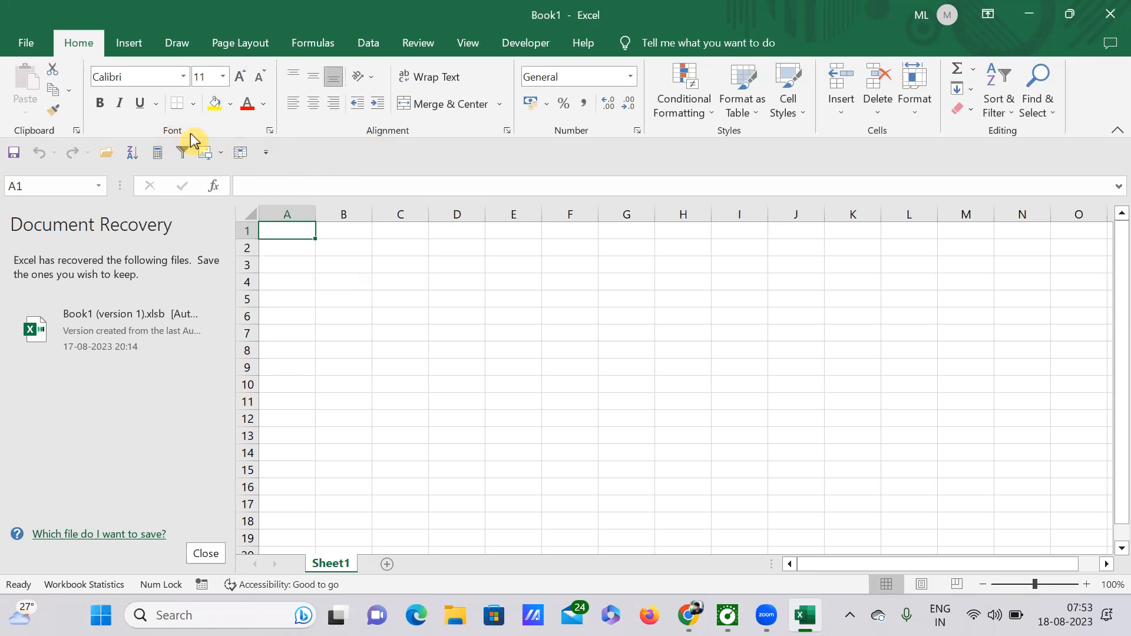
mouse_move(590, 138)
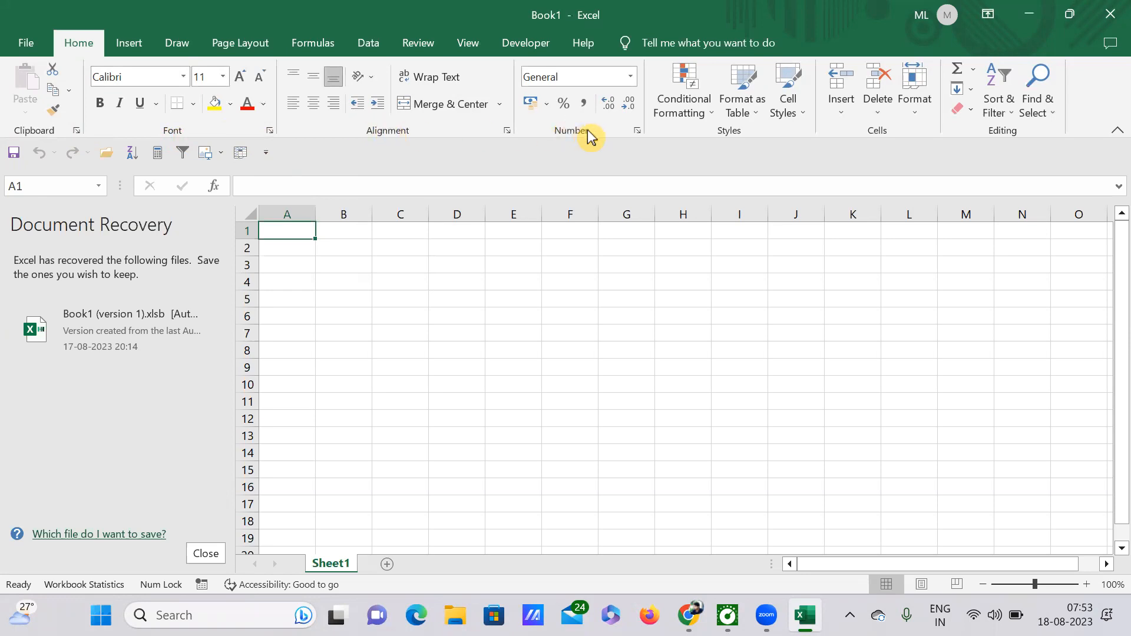
mouse_move(928, 139)
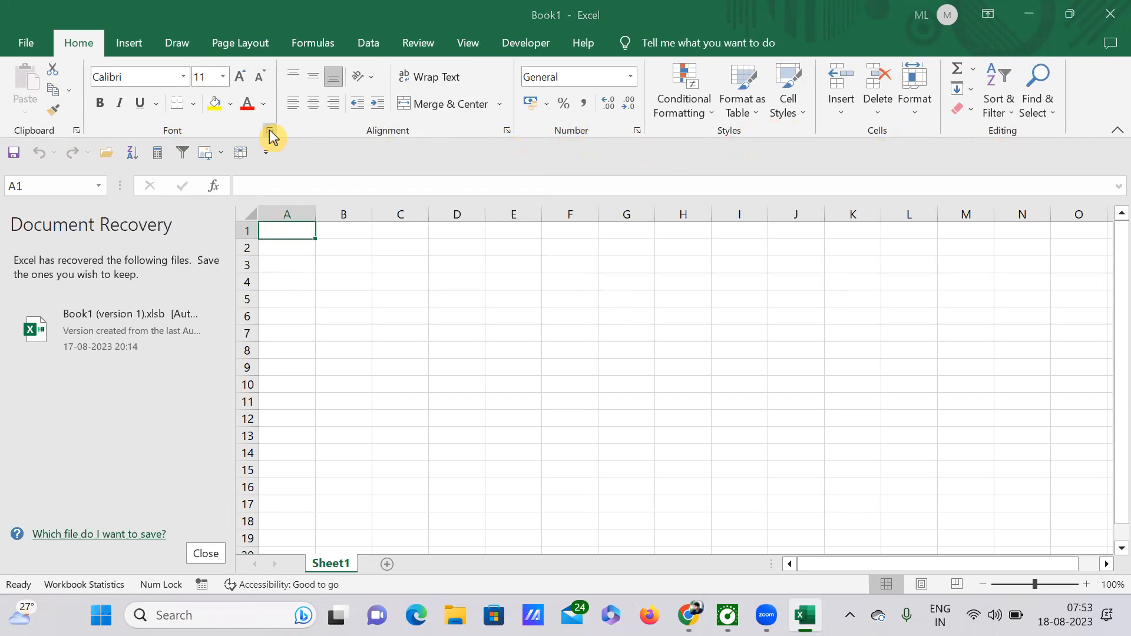
left_click(270, 136)
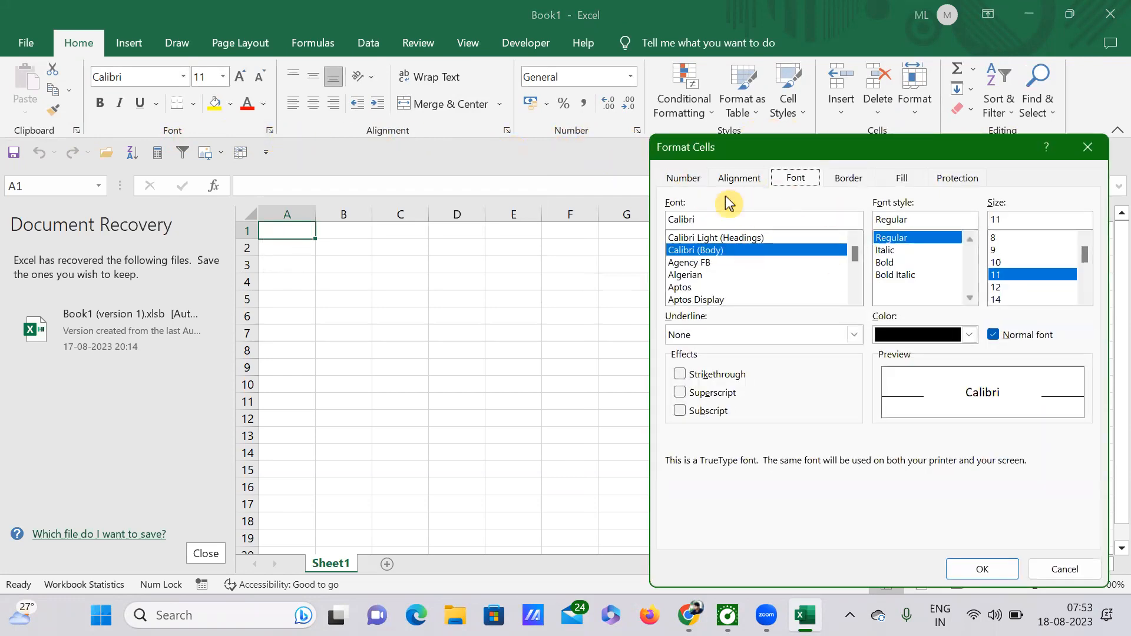
mouse_move(681, 158)
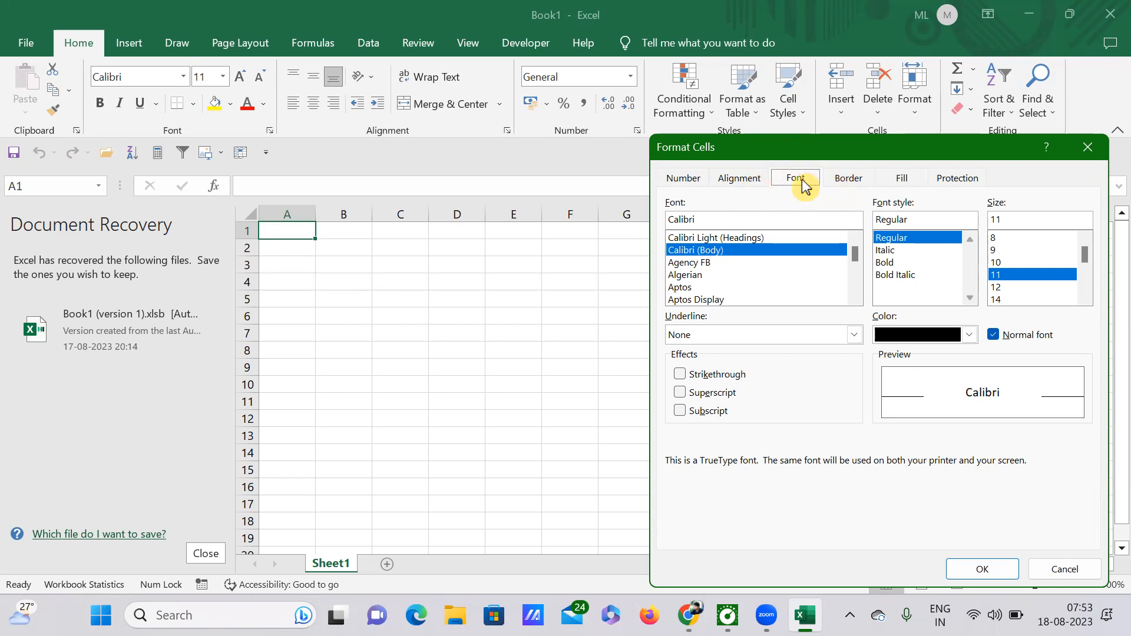
mouse_move(803, 186)
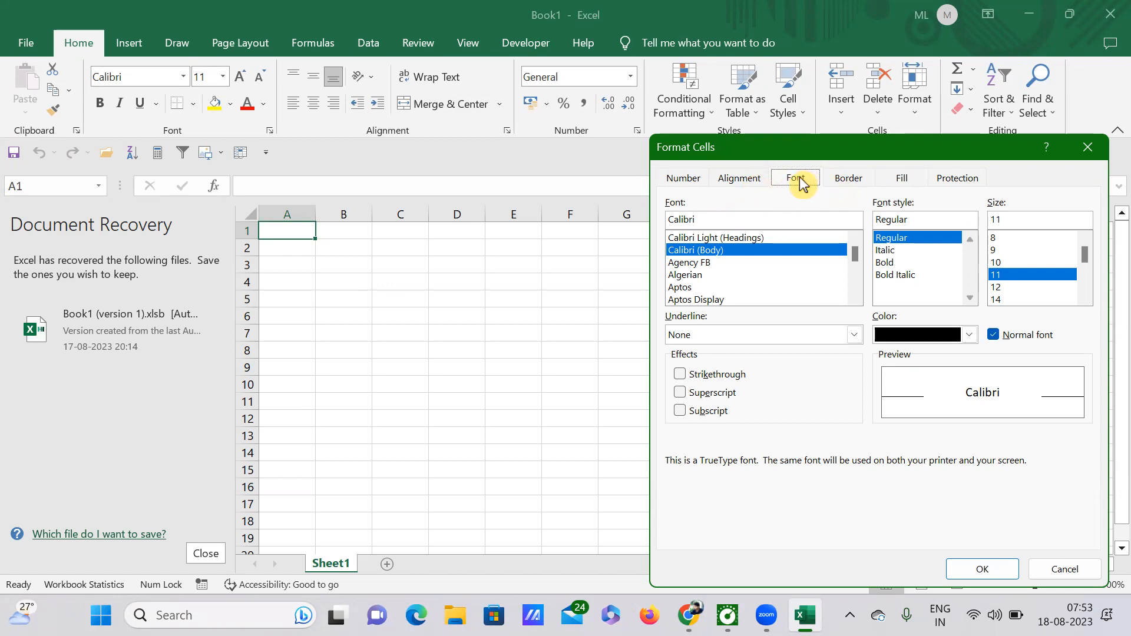
mouse_move(762, 228)
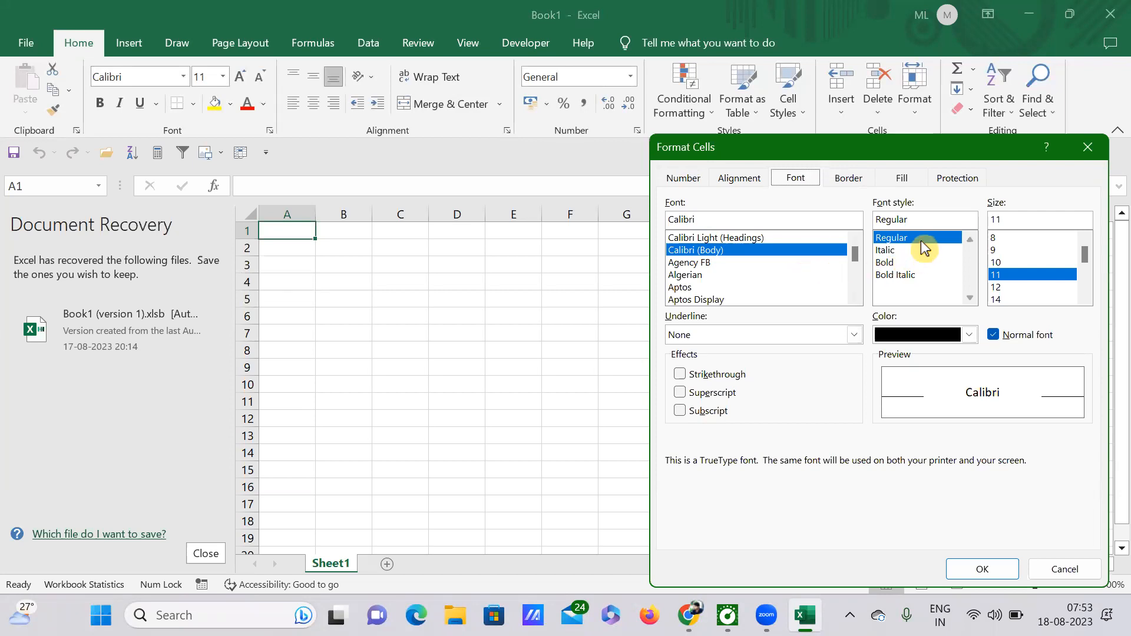
mouse_move(1021, 258)
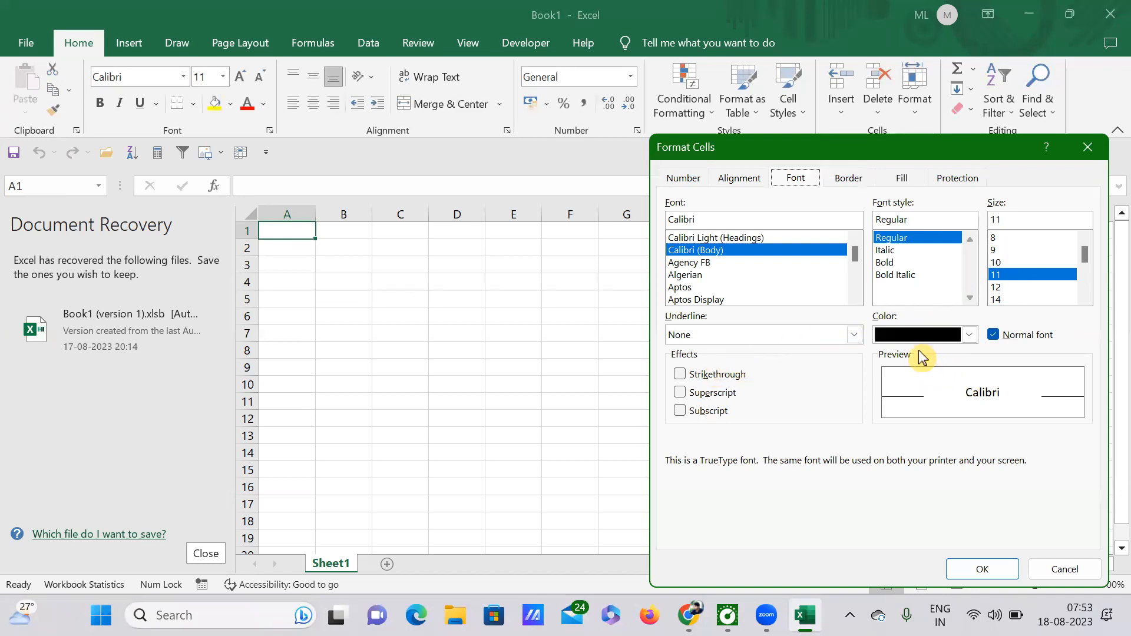
mouse_move(904, 359)
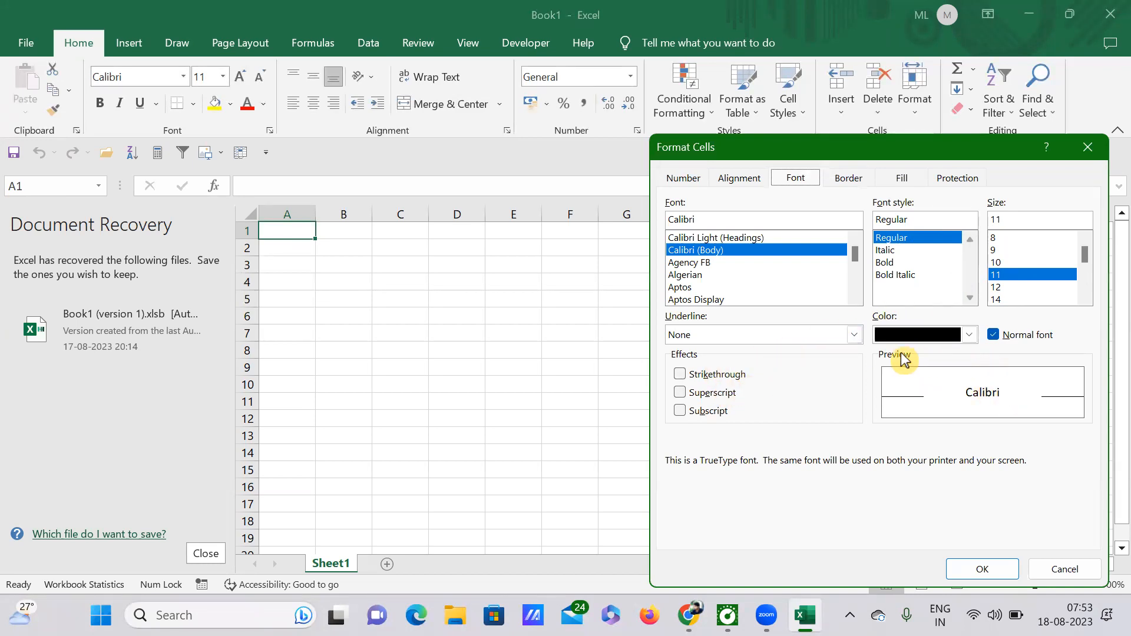
mouse_move(919, 390)
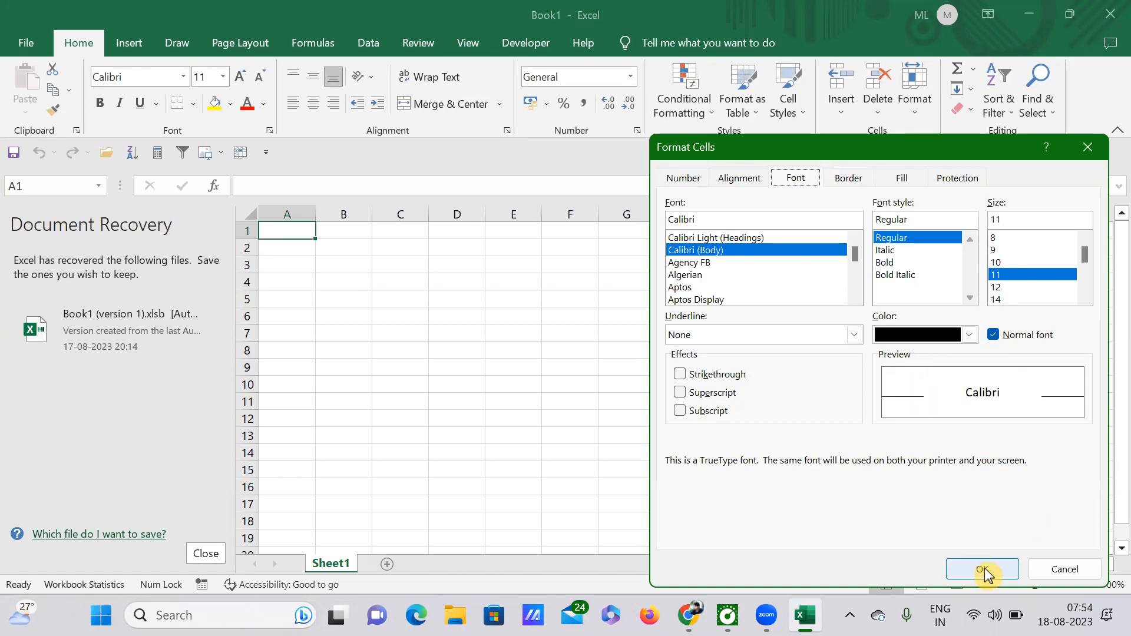
mouse_move(1073, 511)
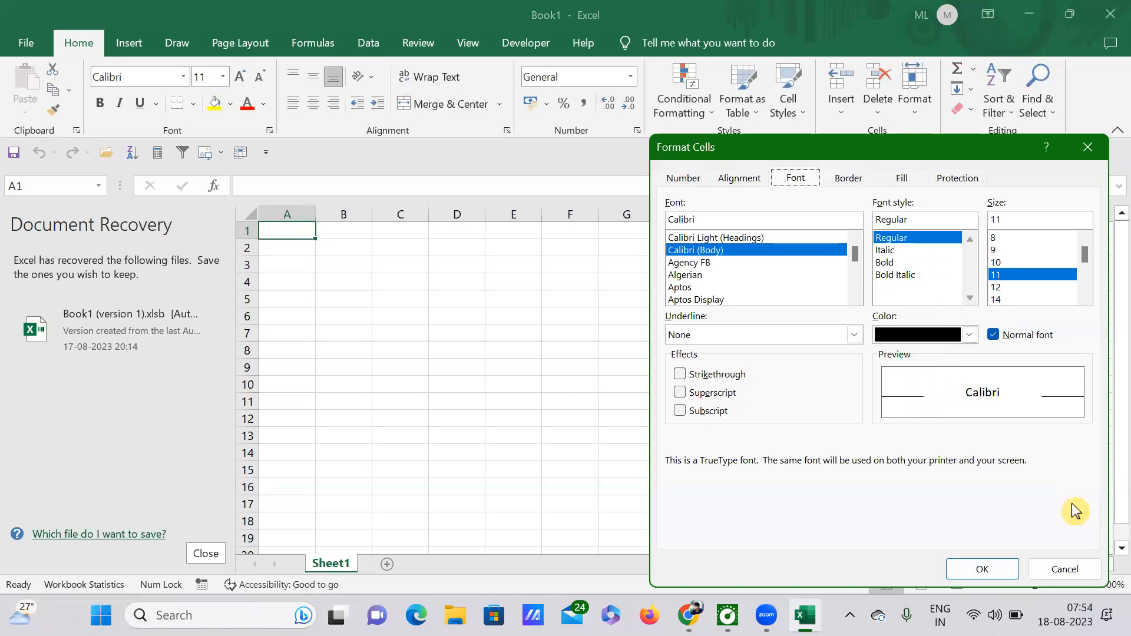
left_click(1064, 569)
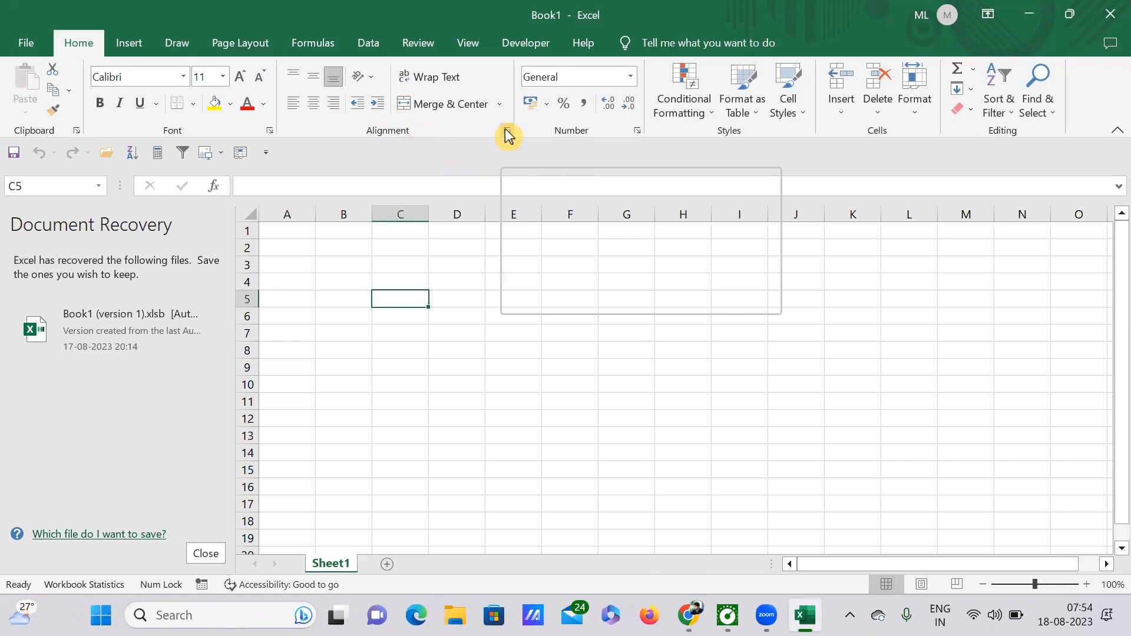
mouse_move(507, 135)
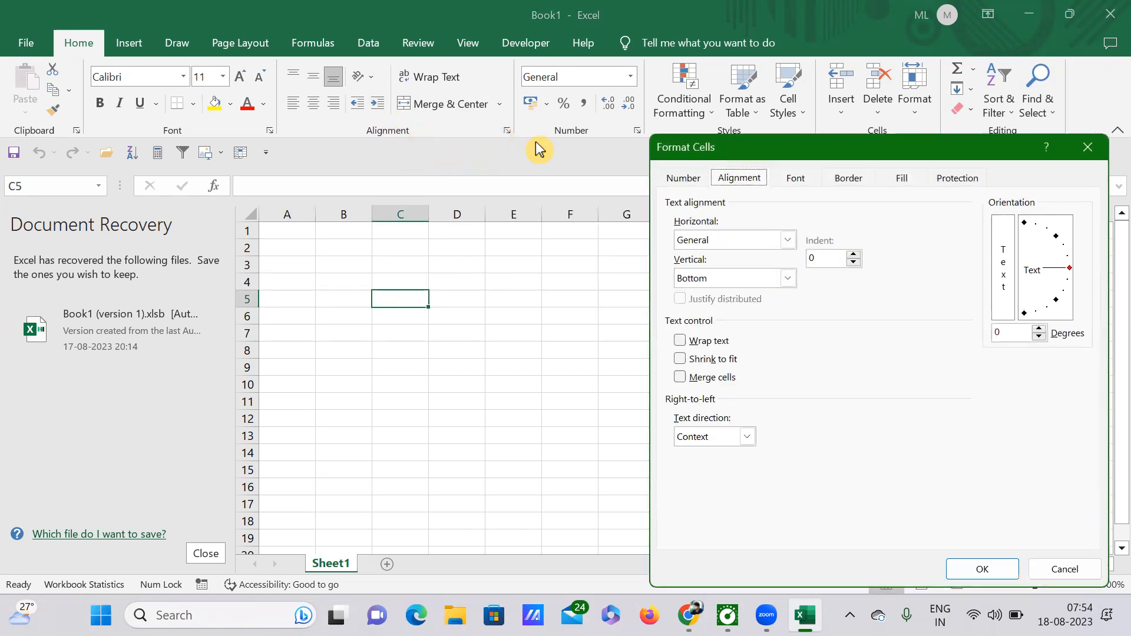
mouse_move(849, 178)
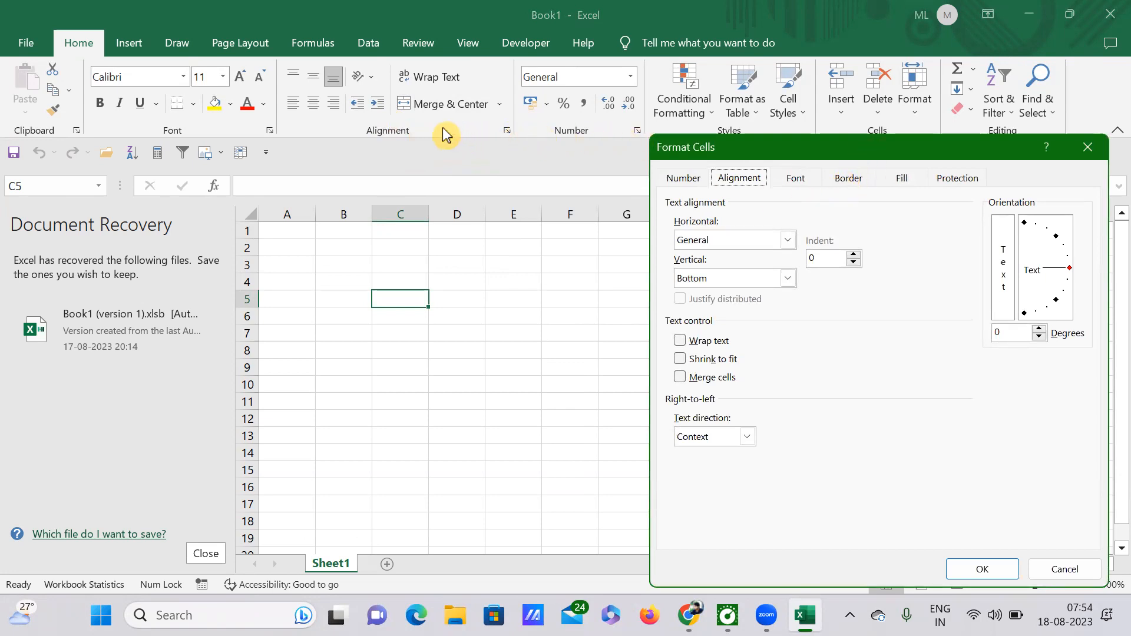
mouse_move(726, 226)
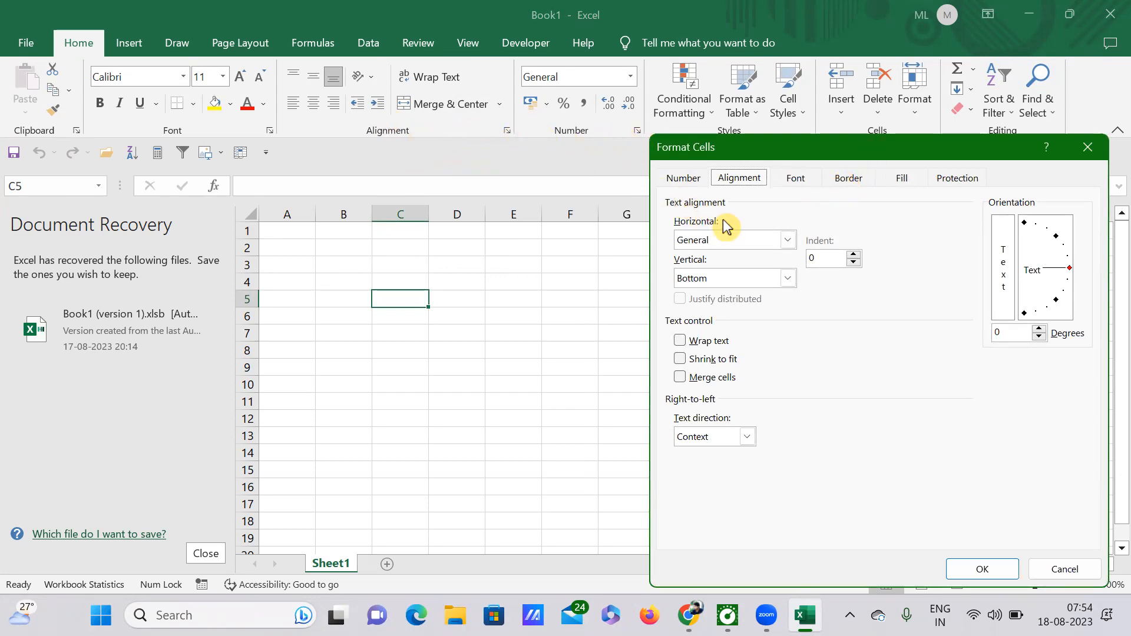
left_click_drag(685, 147, 691, 152)
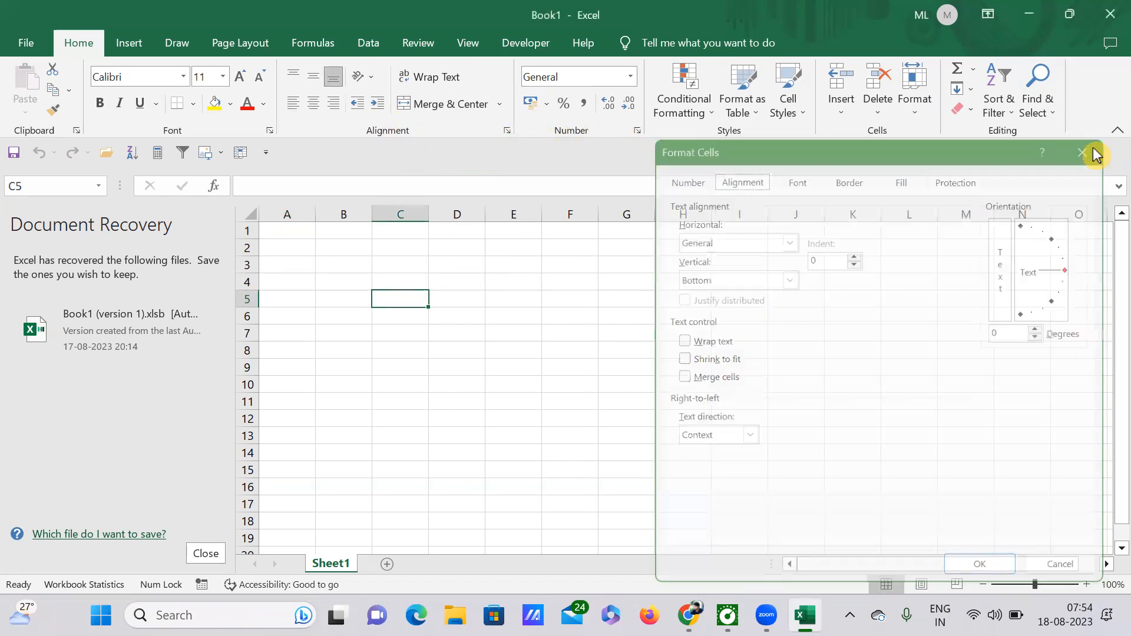
left_click(1080, 152)
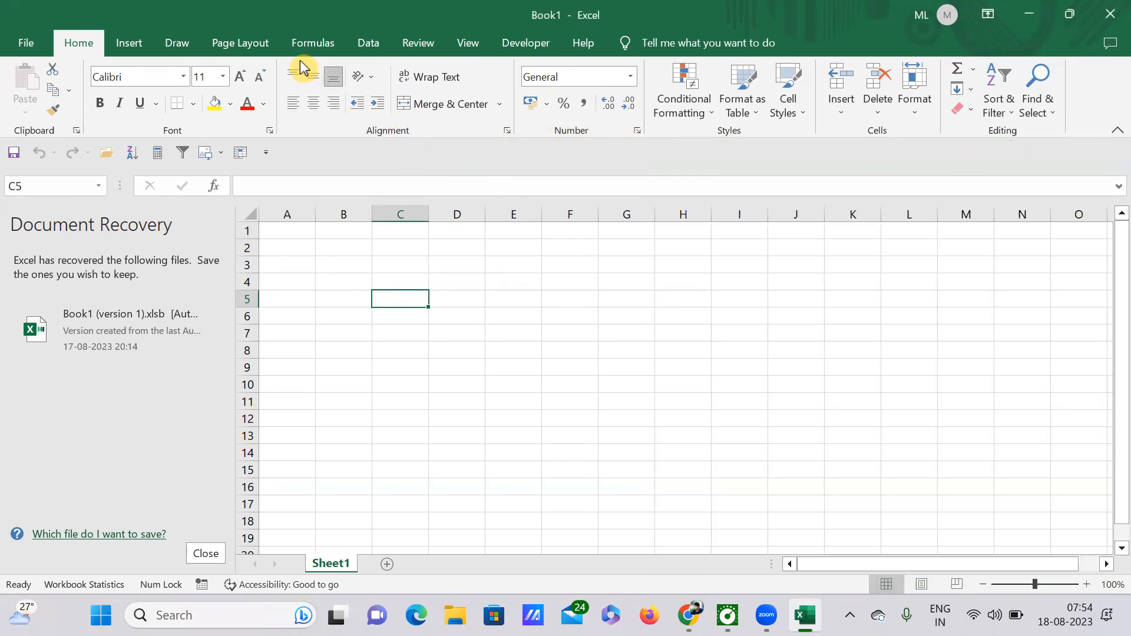
Browse the Insert tab's PivotTable, chart, map and sparkline commands and select cell E5
left_click(128, 42)
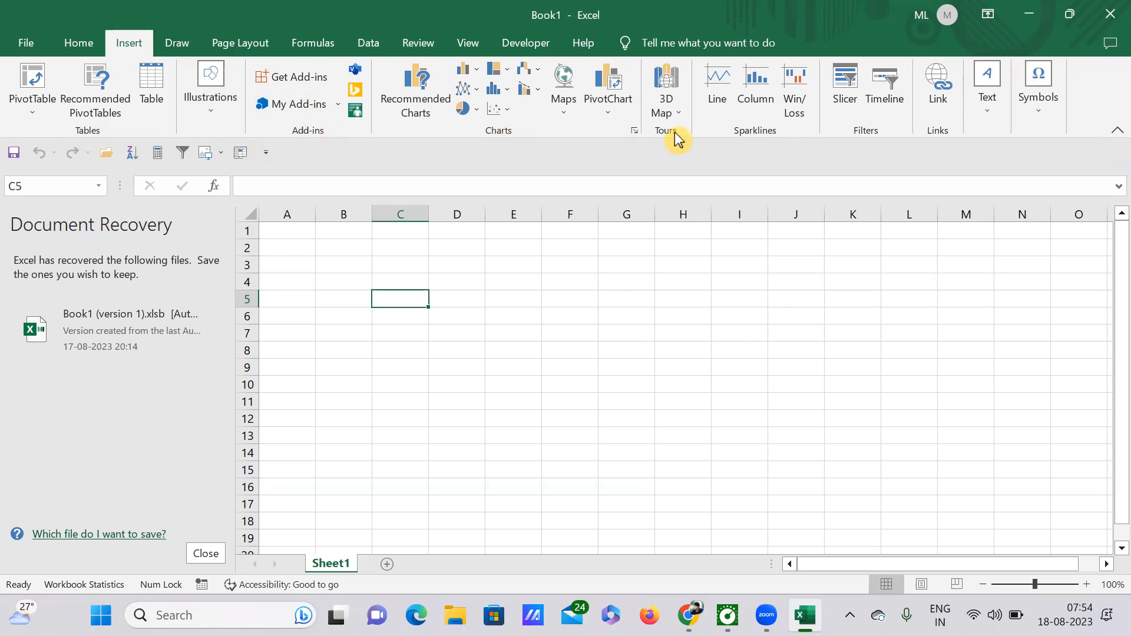
mouse_move(894, 141)
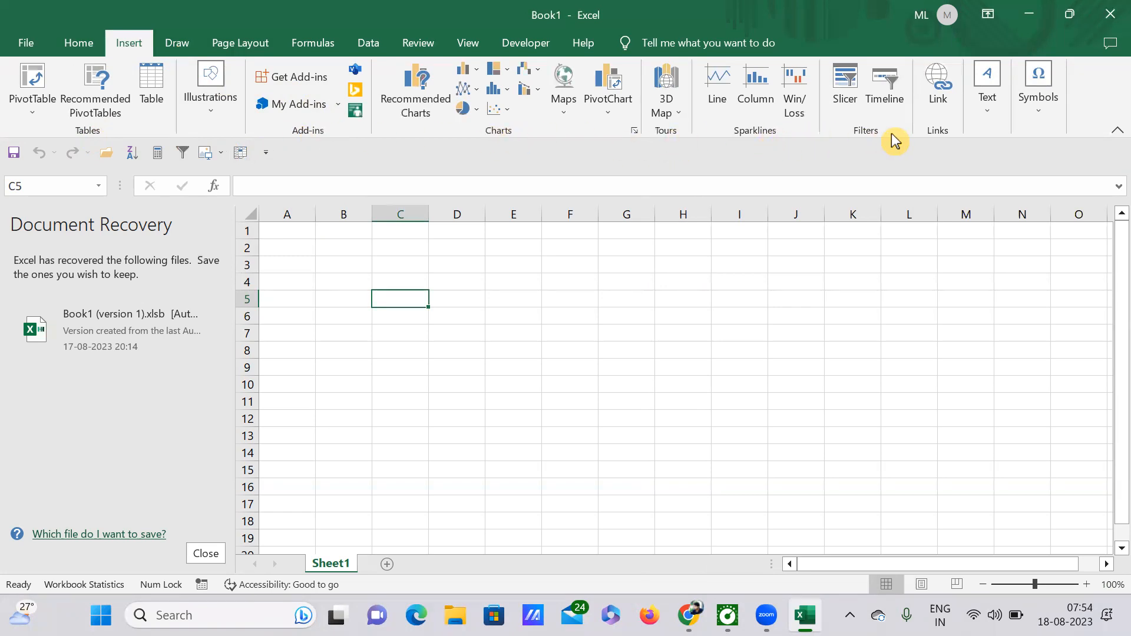
mouse_move(624, 318)
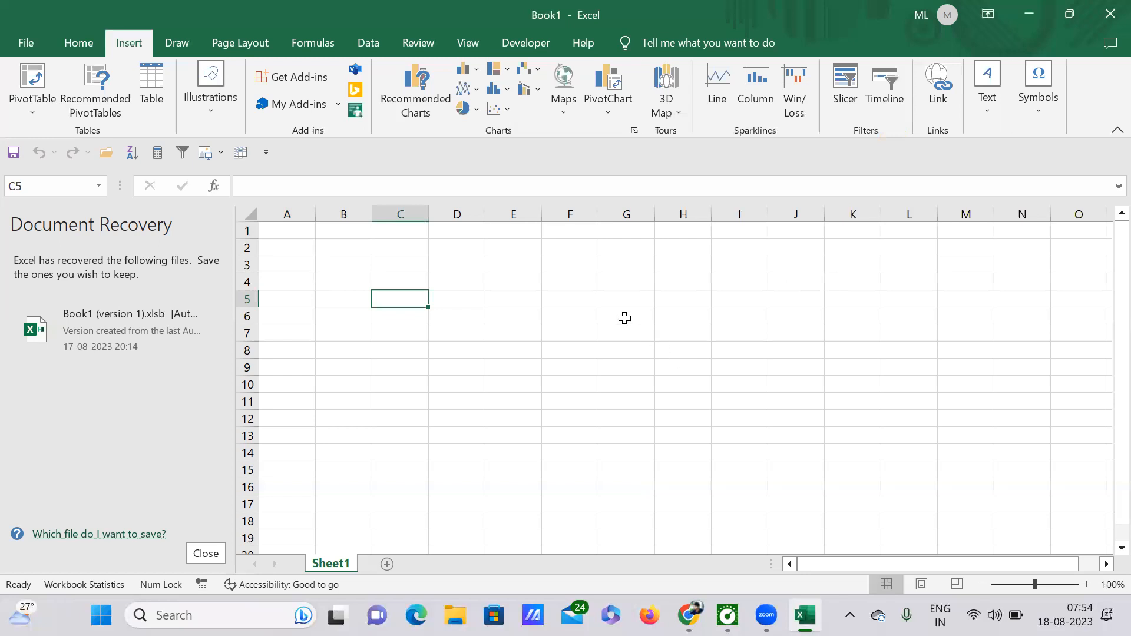
left_click(513, 299)
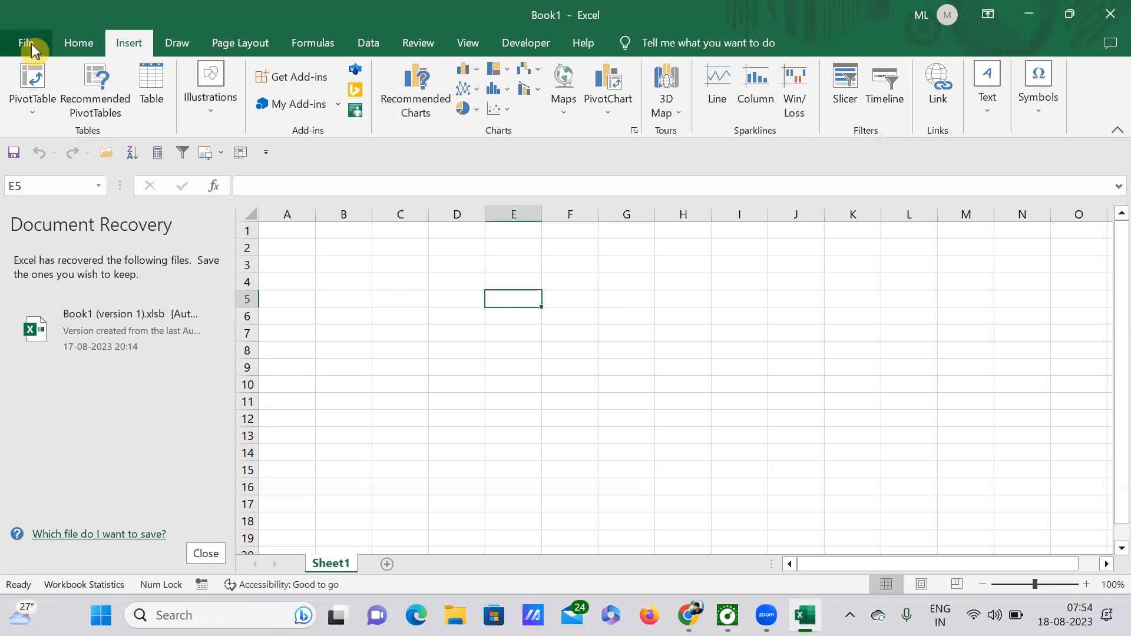
Dismiss Document Recovery, open district3 from Recent, and return to the File page
left_click(26, 42)
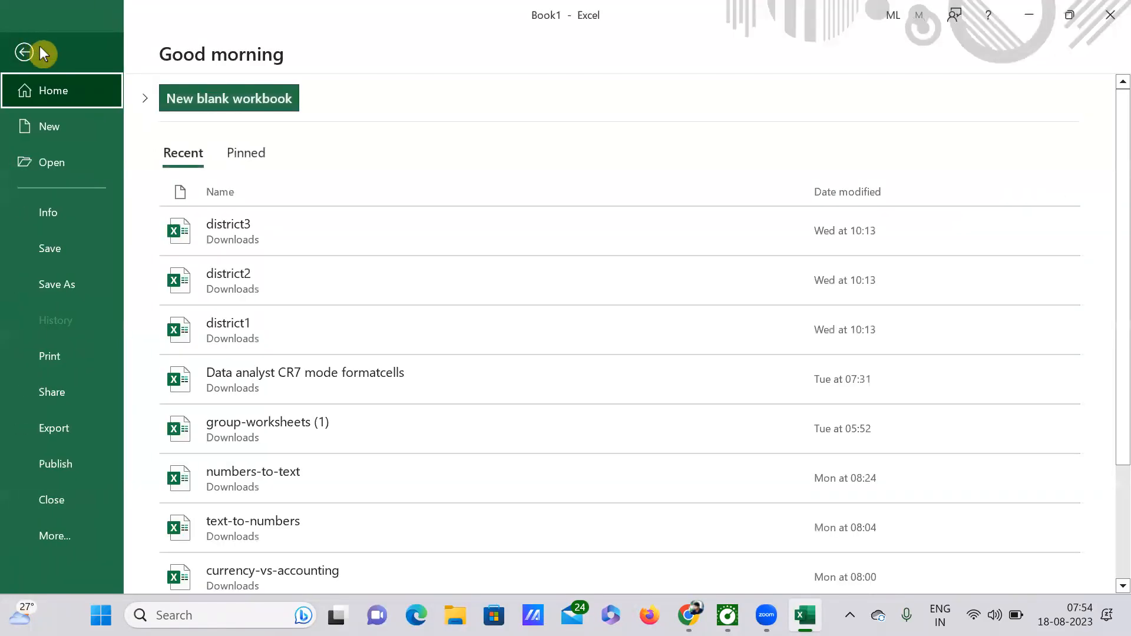
mouse_move(83, 90)
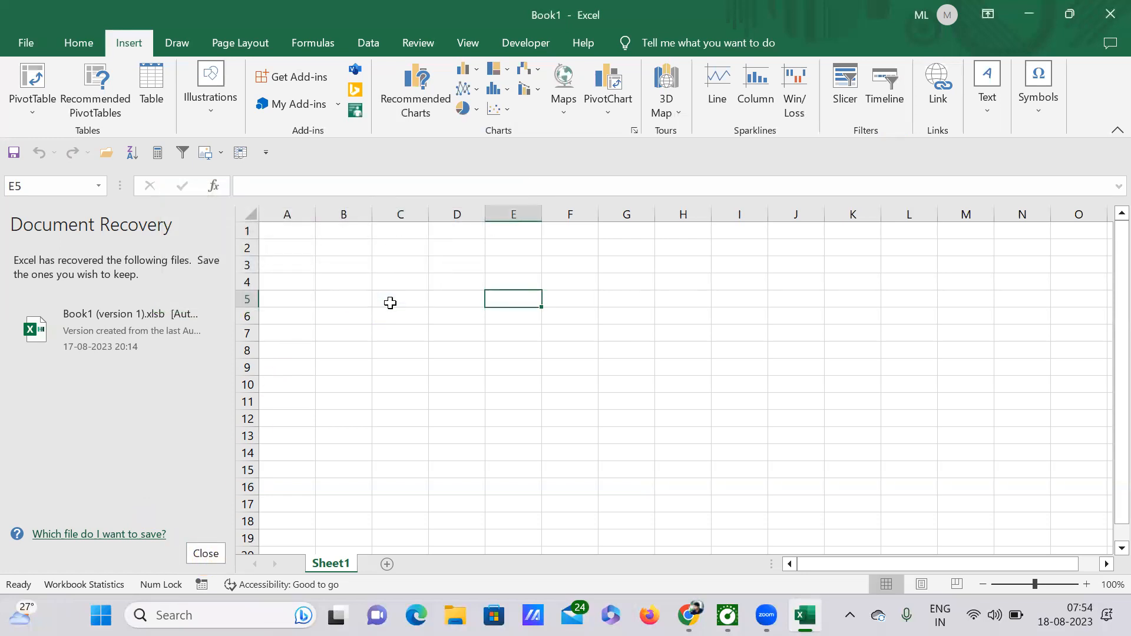
left_click(206, 553)
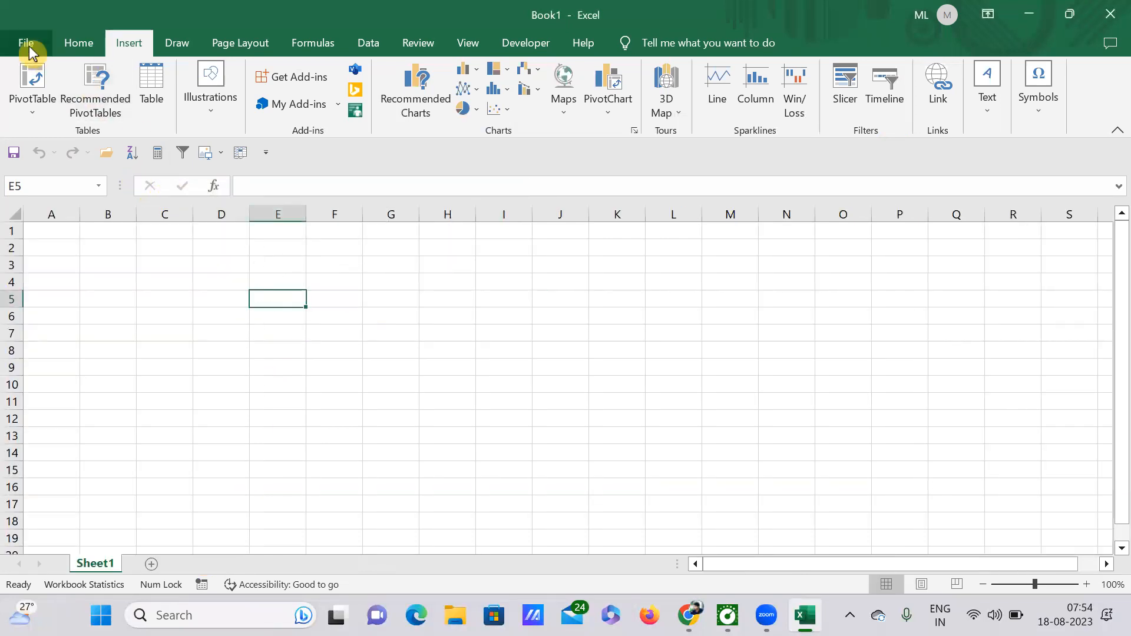
left_click(26, 42)
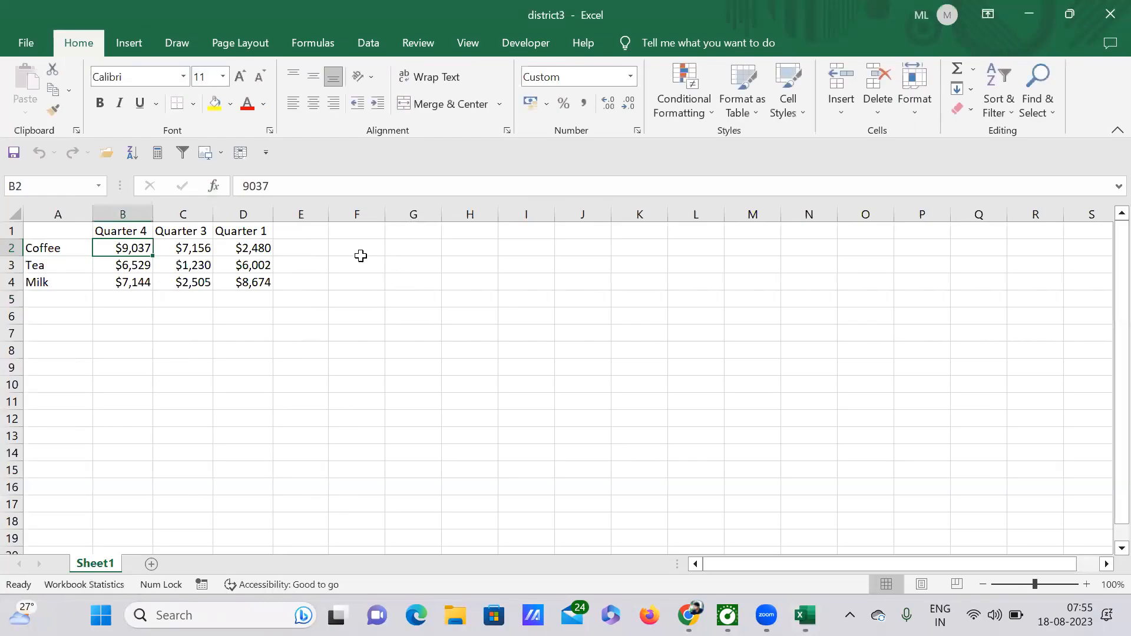
mouse_move(398, 334)
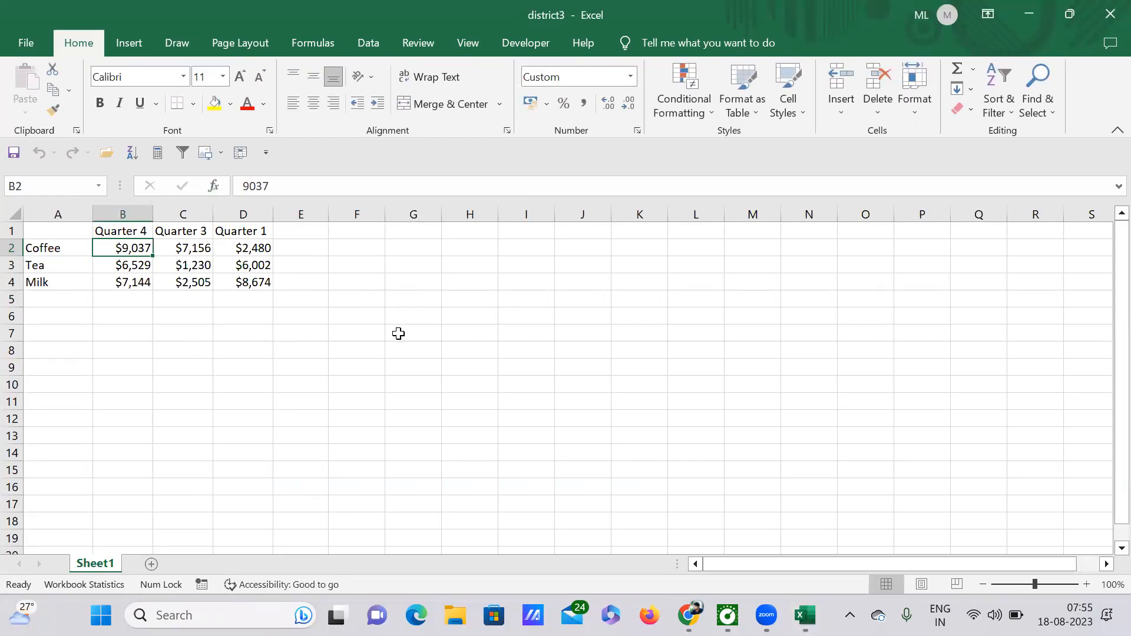
mouse_move(379, 294)
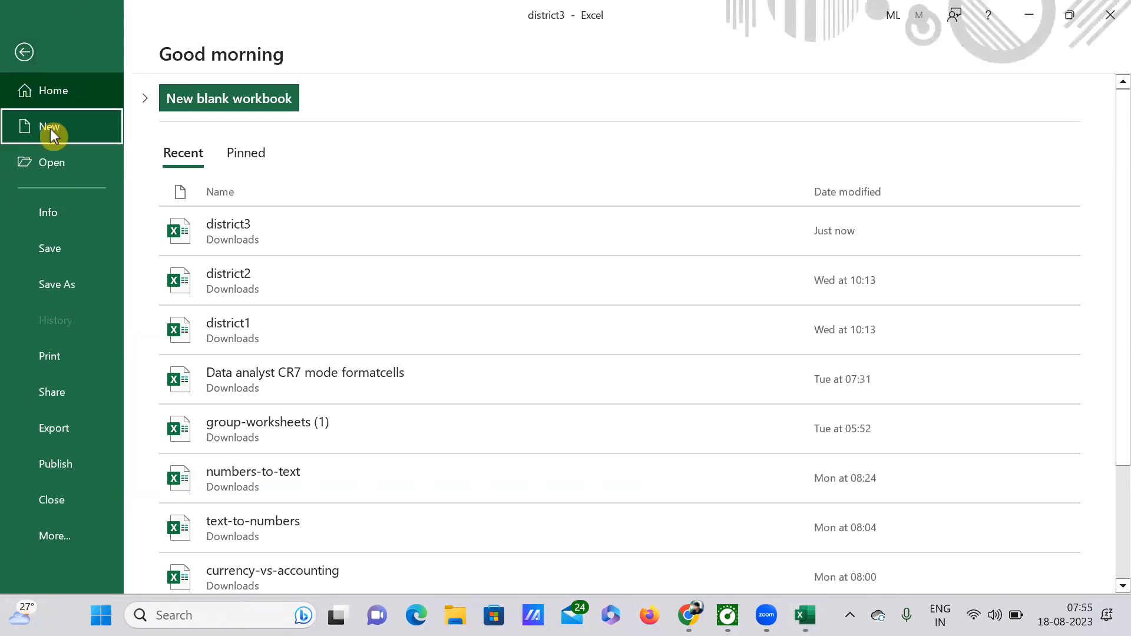
Create blank workbook Book2 from File > New
left_click(49, 126)
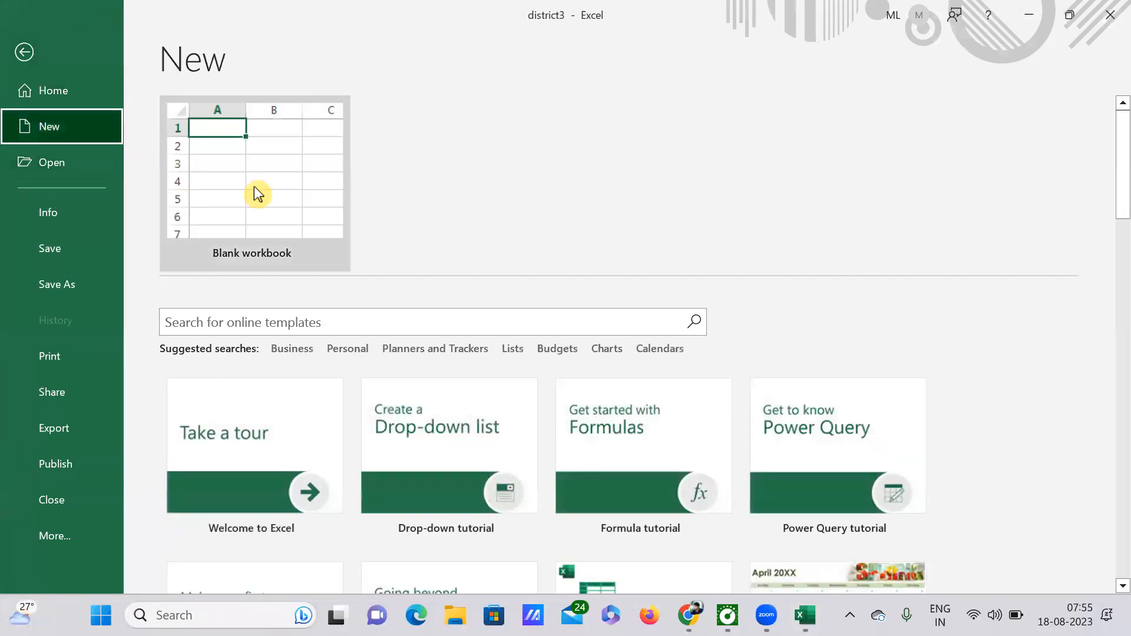
mouse_move(258, 194)
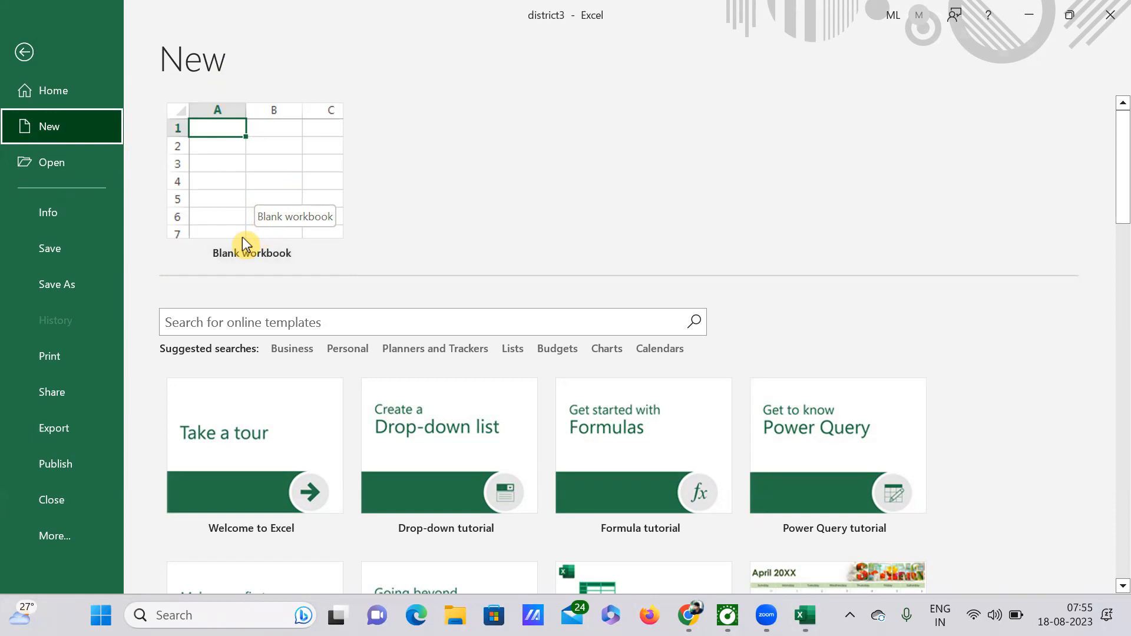
mouse_move(279, 200)
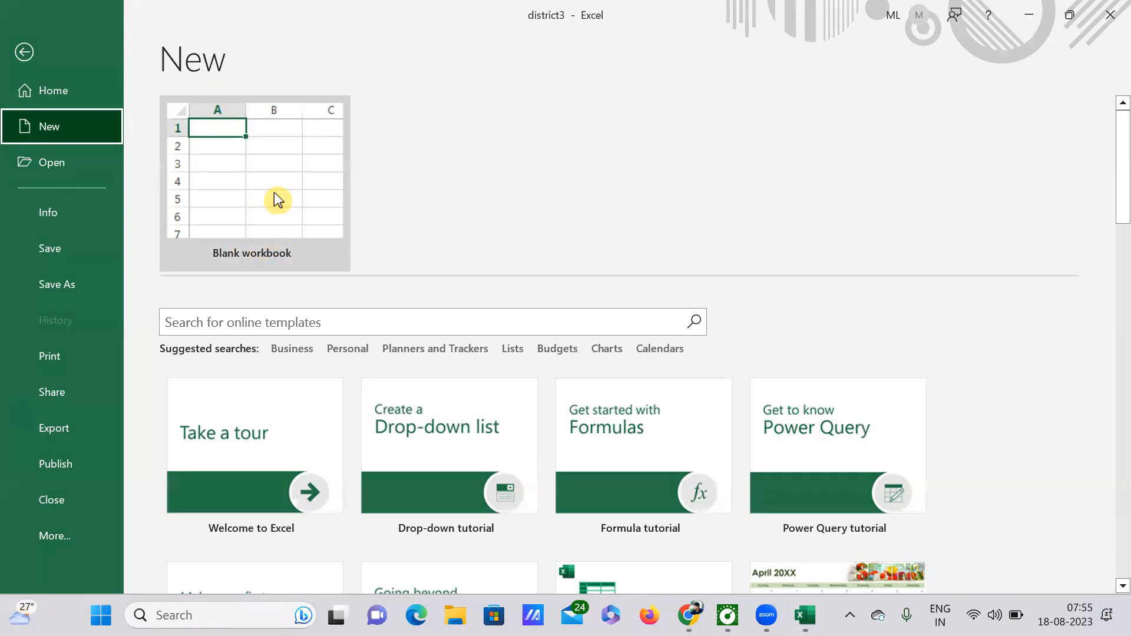
left_click(253, 183)
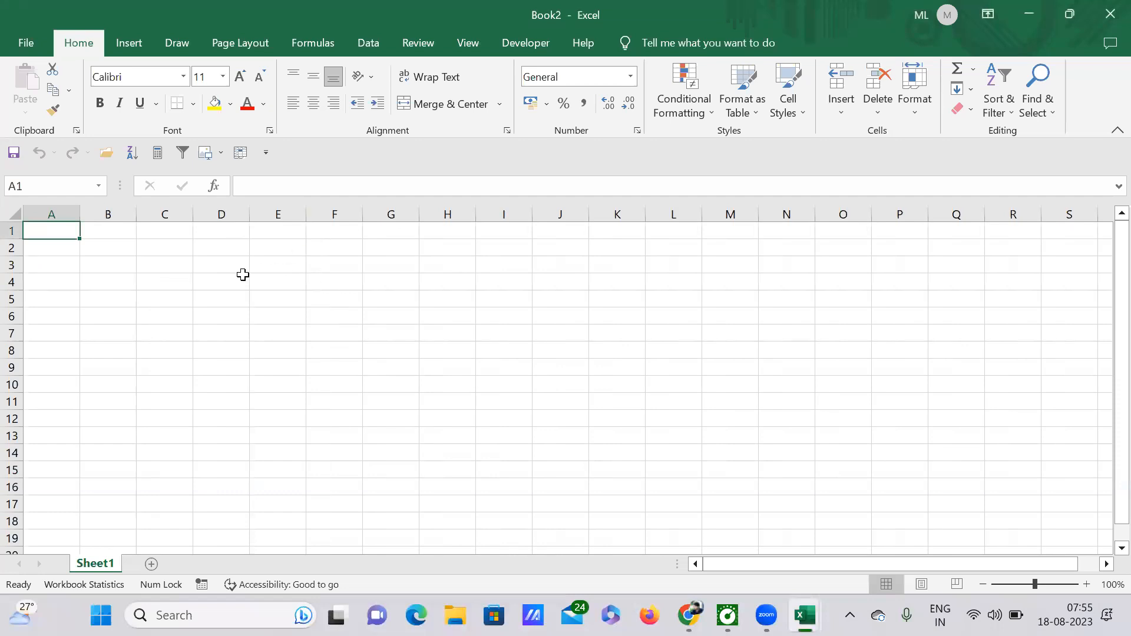
mouse_move(368, 285)
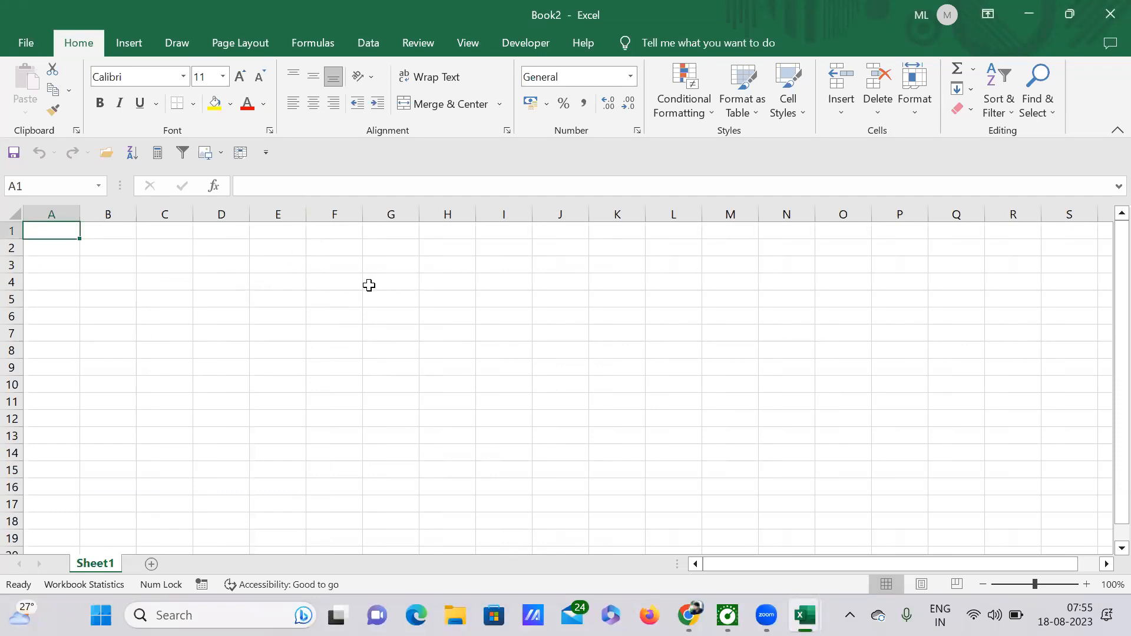
mouse_move(361, 275)
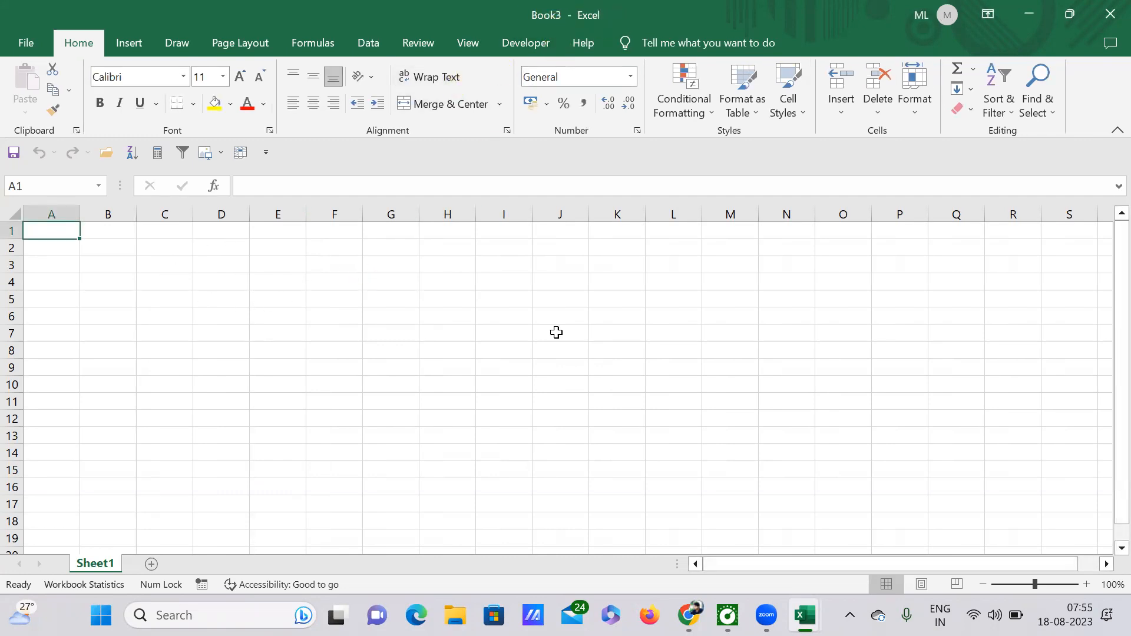
mouse_move(803, 614)
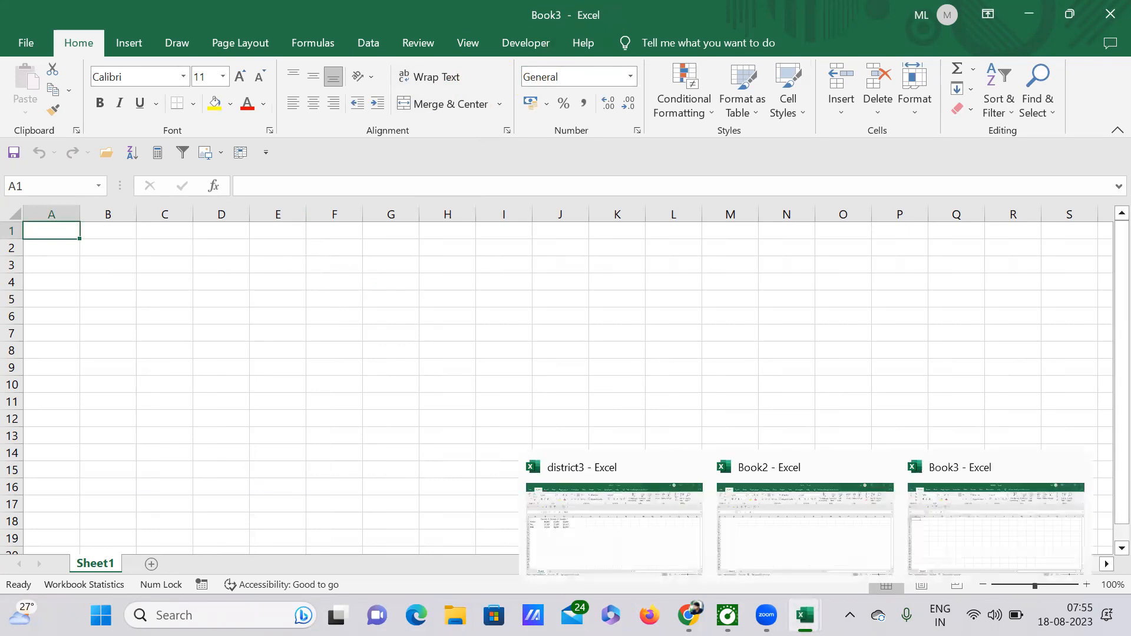
mouse_move(595, 518)
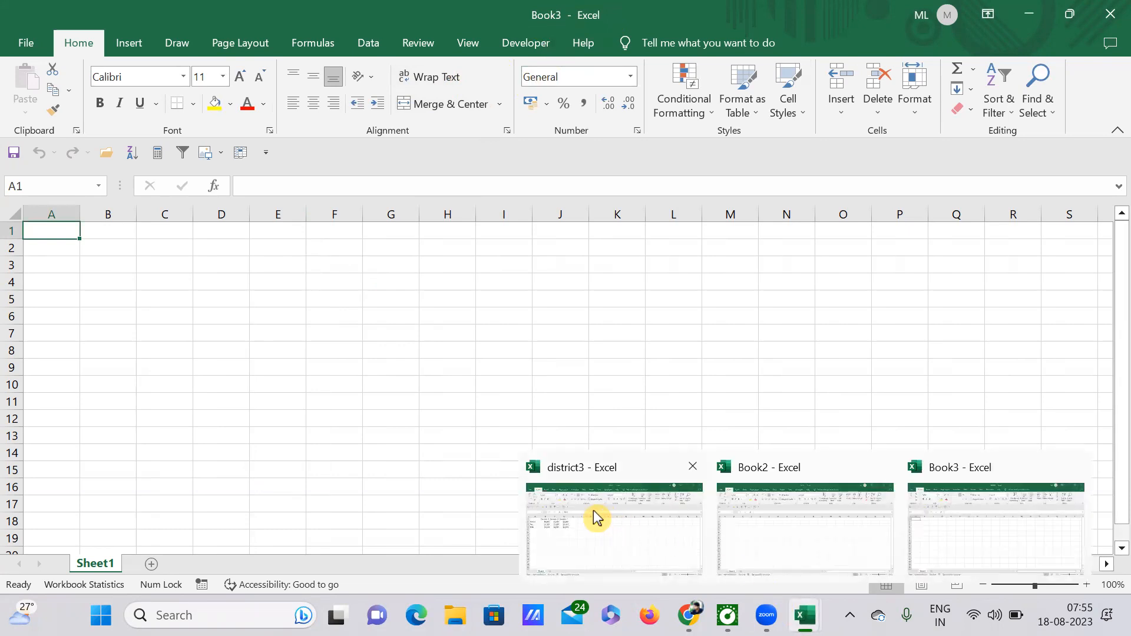
Switch to district3, view the File > New workbook choices, then return to the sheet
left_click(612, 527)
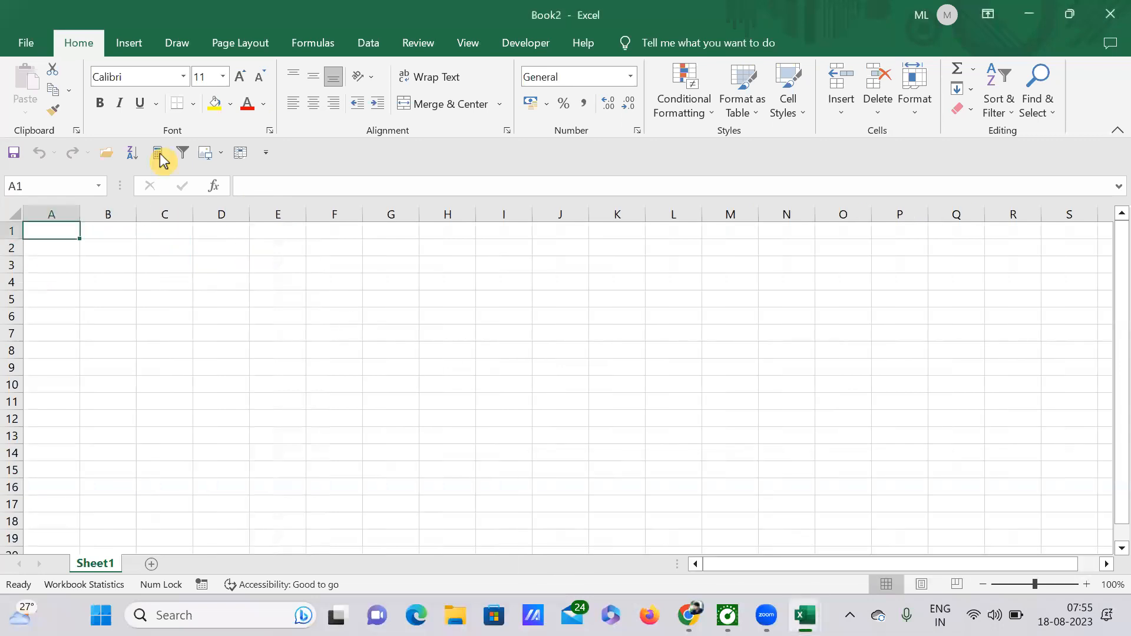
left_click(25, 43)
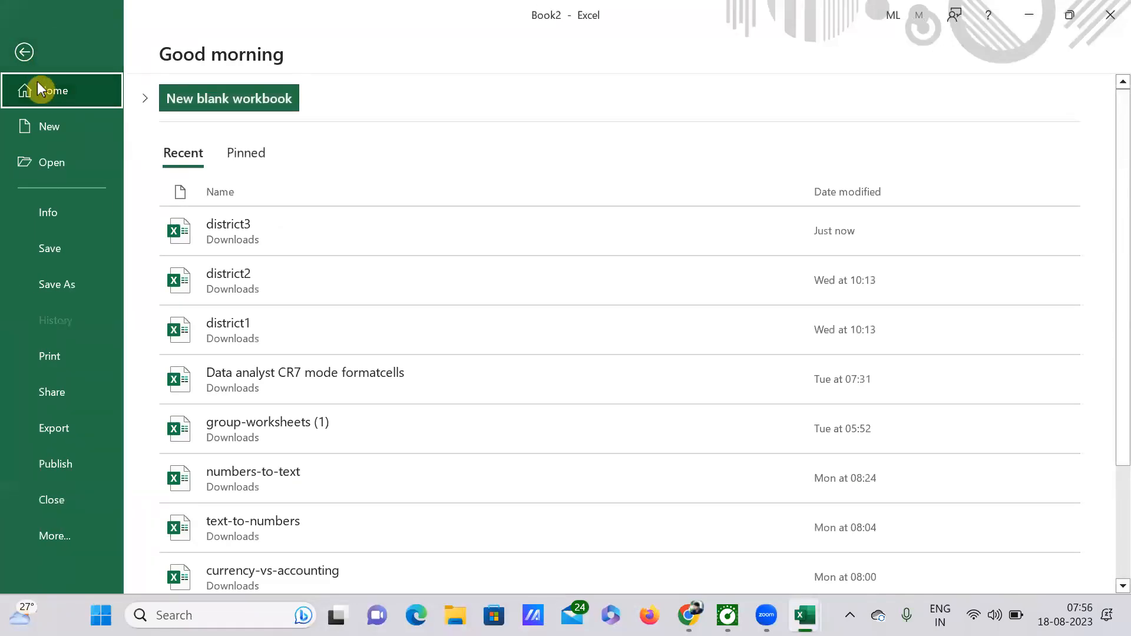
left_click(49, 126)
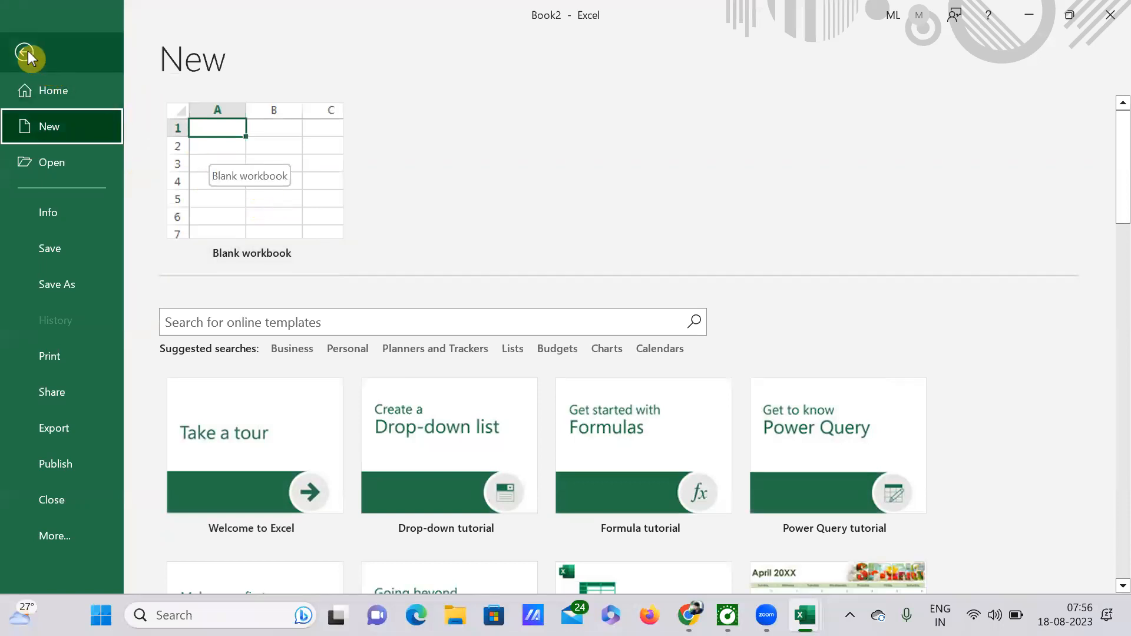
left_click(28, 55)
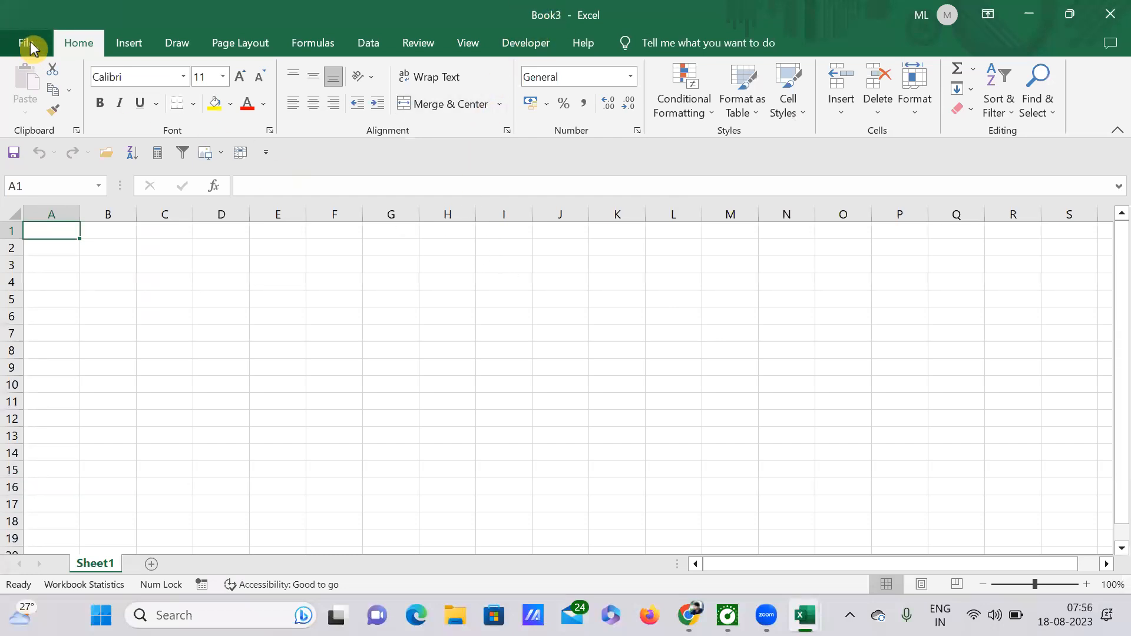
mouse_move(452, 405)
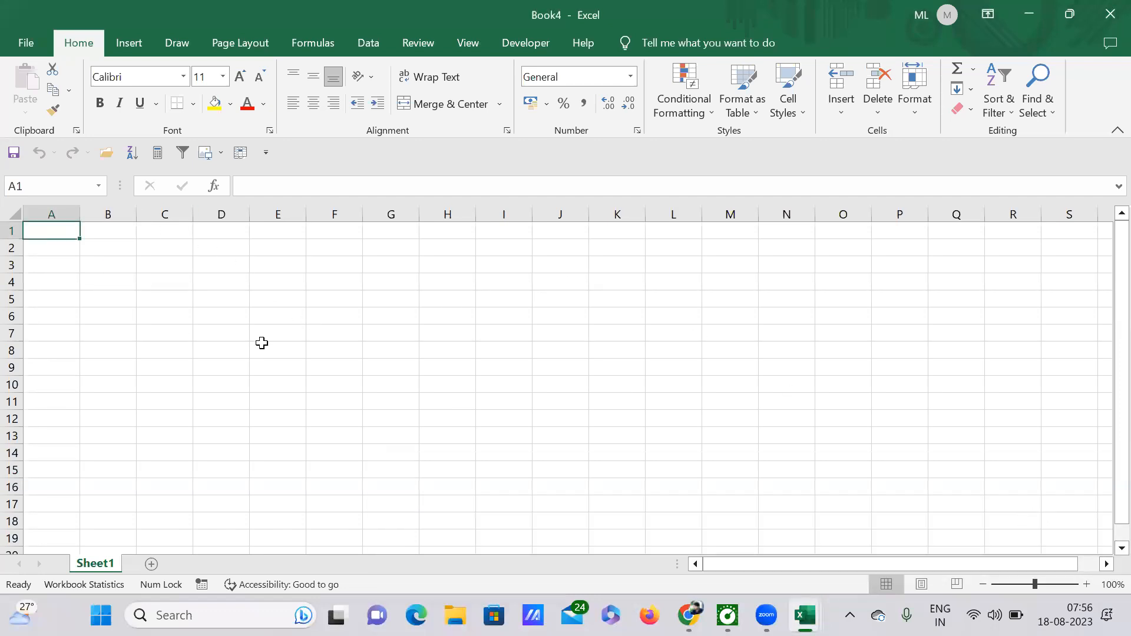
mouse_move(209, 334)
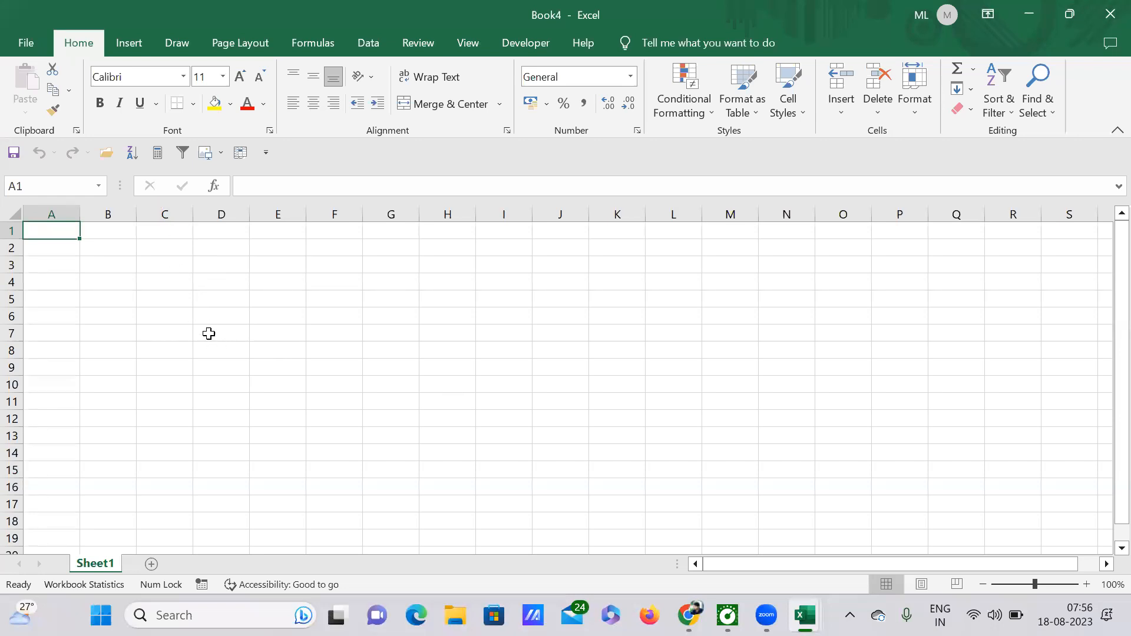
Reach Excel Options through the File page's More entries
left_click(24, 43)
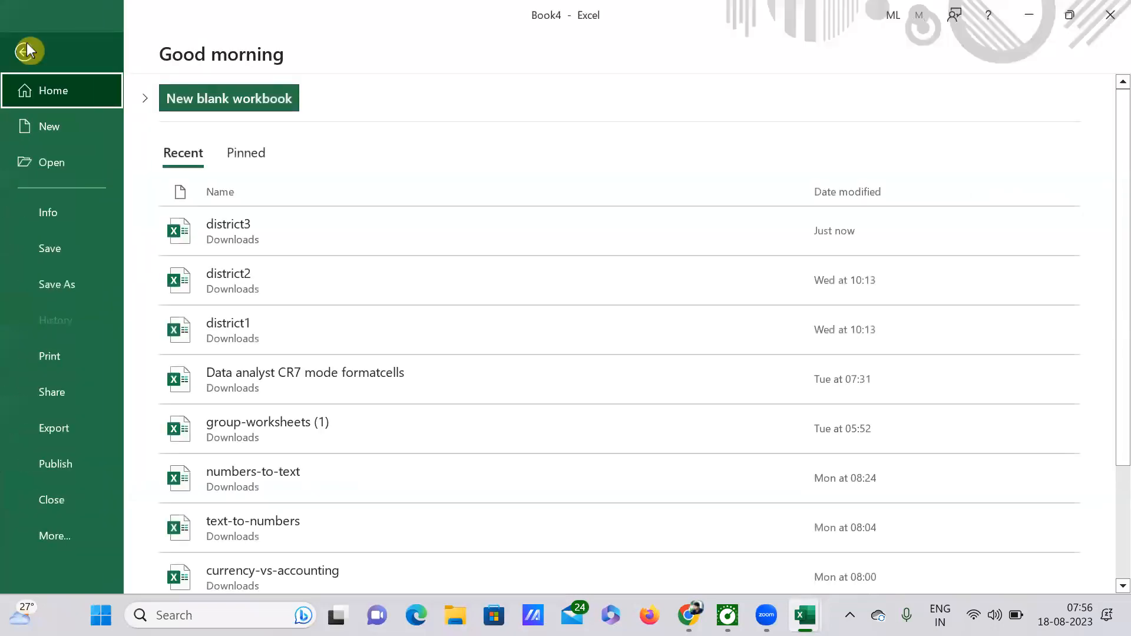
left_click(27, 50)
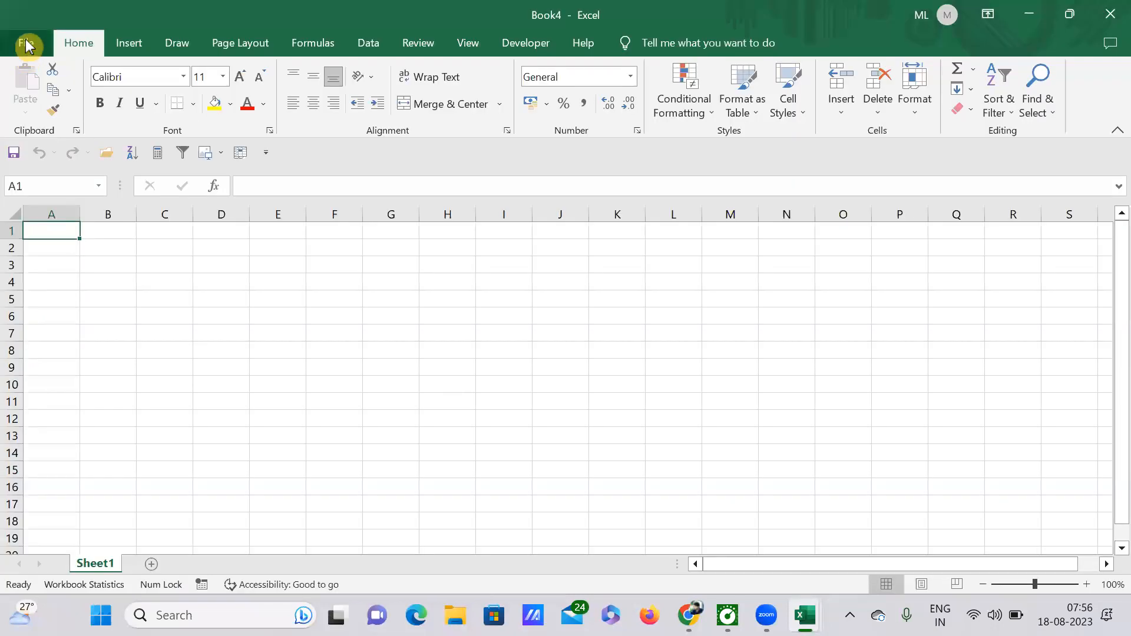
left_click(26, 42)
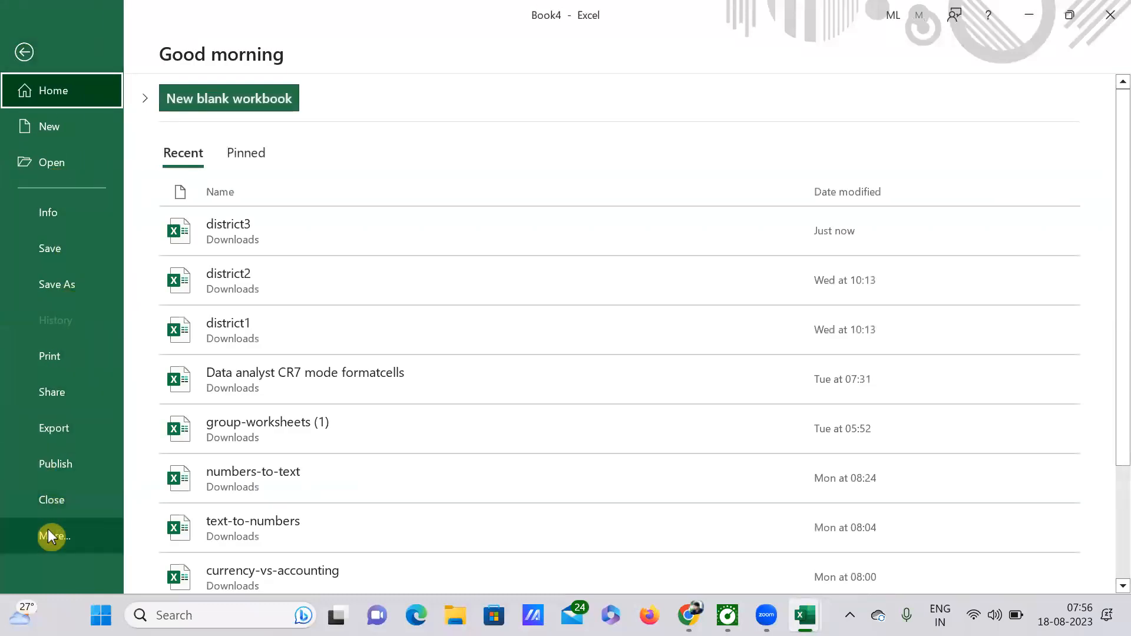
mouse_move(54, 536)
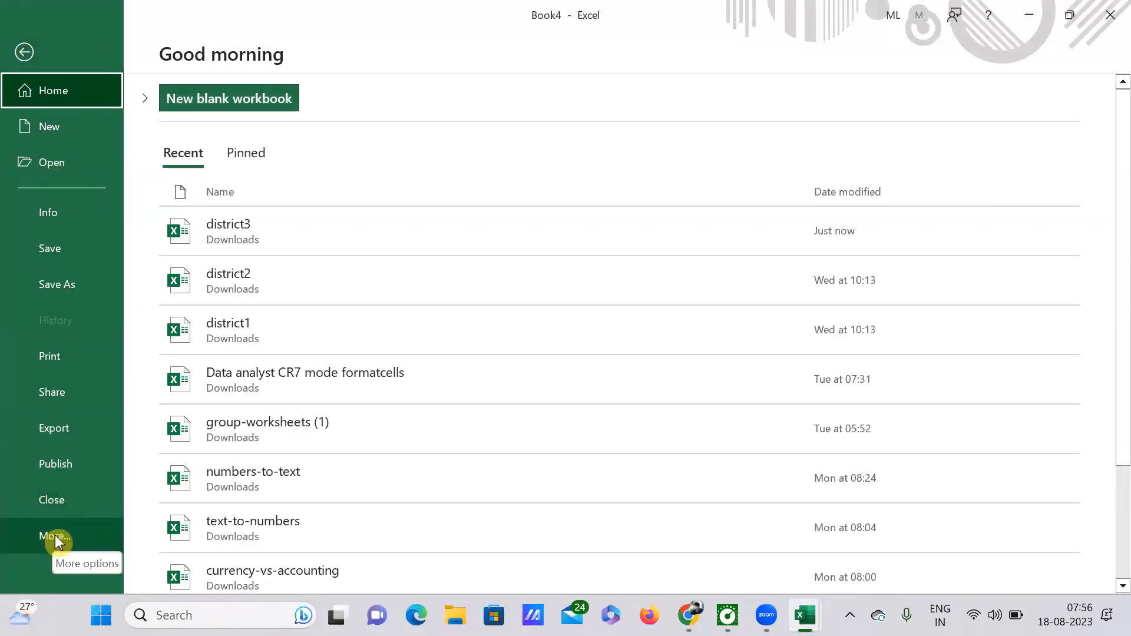
left_click(55, 536)
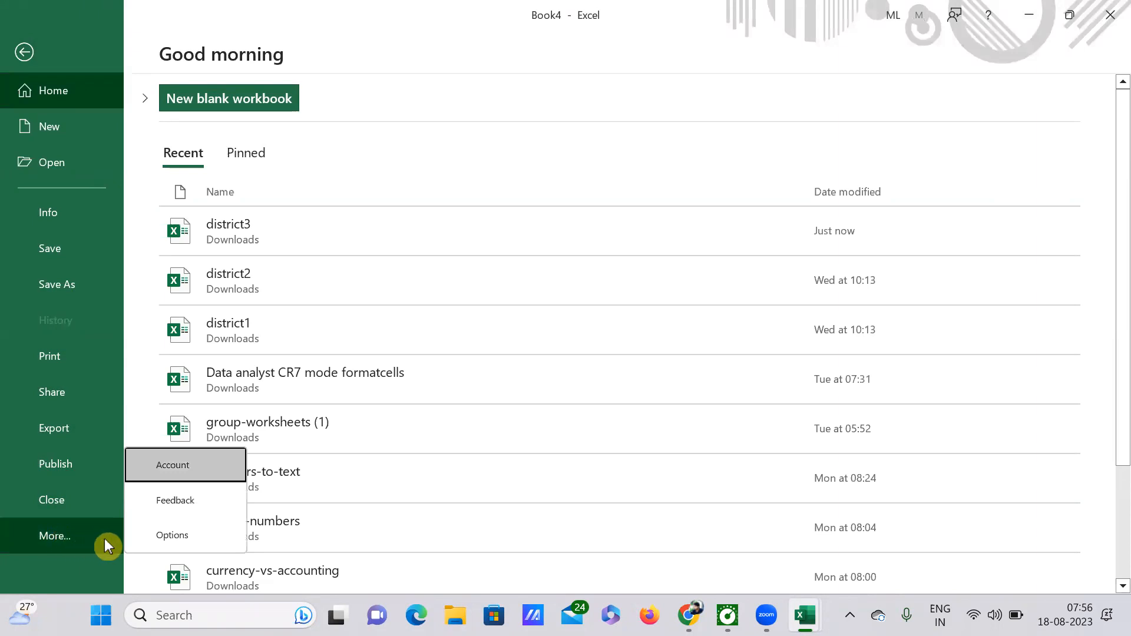
mouse_move(172, 535)
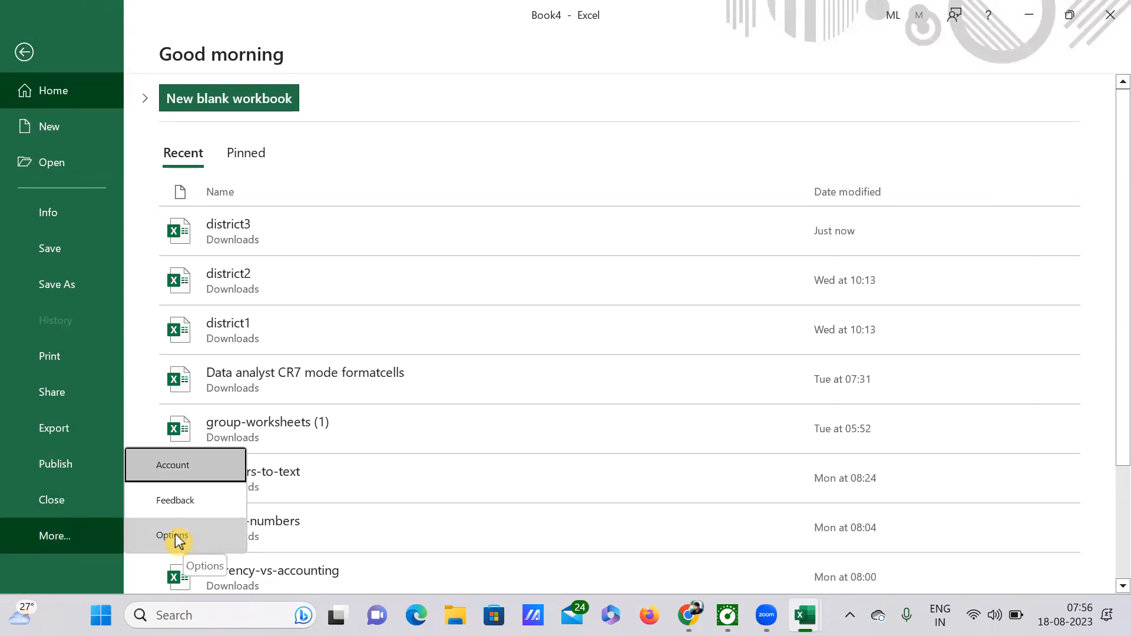
left_click(172, 535)
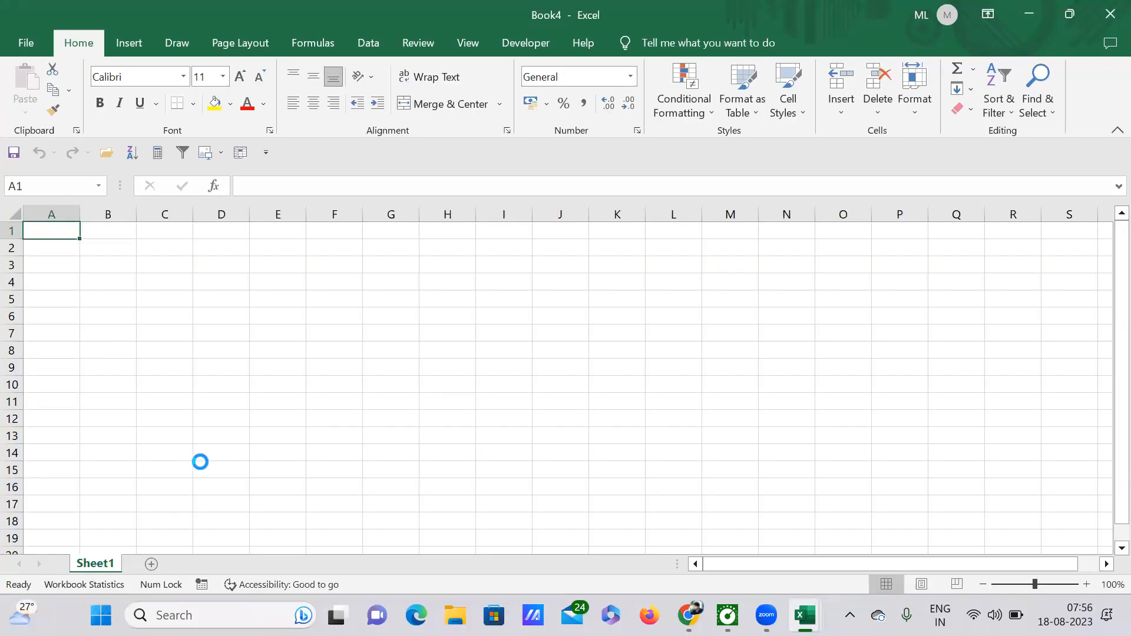
In Options > General, leave 'Show the Start screen when this application starts' unchecked
left_click(25, 42)
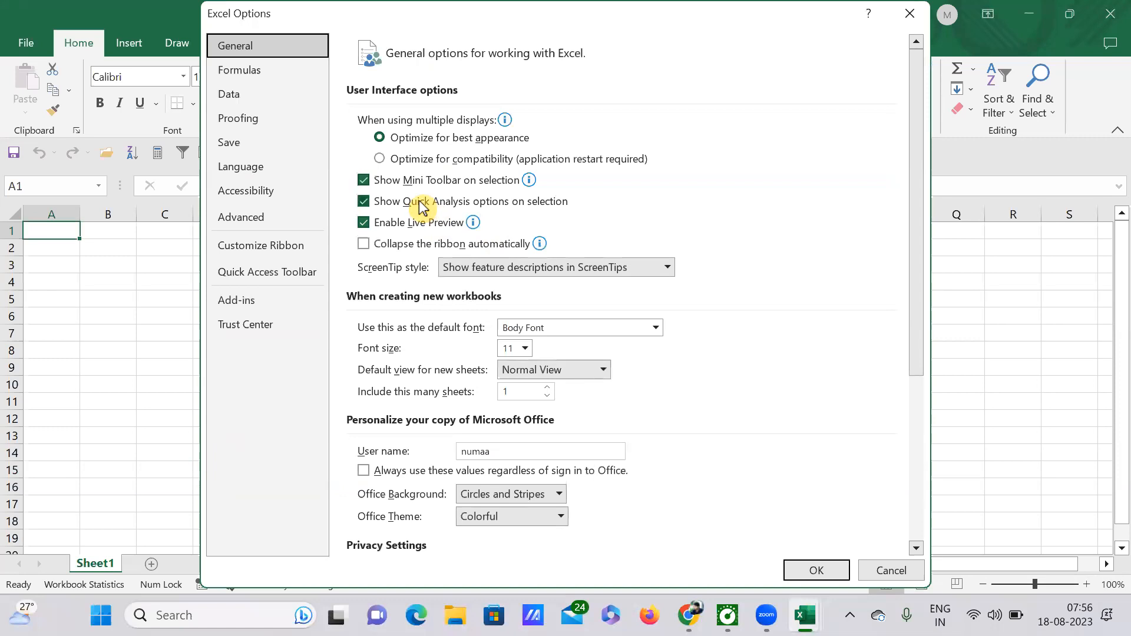
scroll("down", 3)
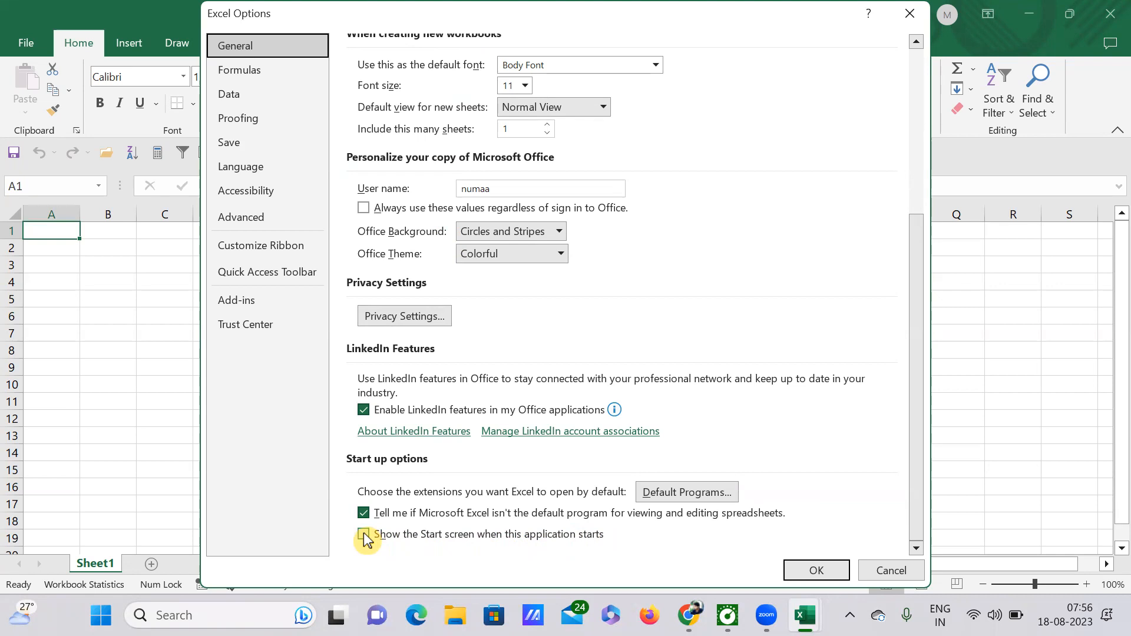
left_click(363, 534)
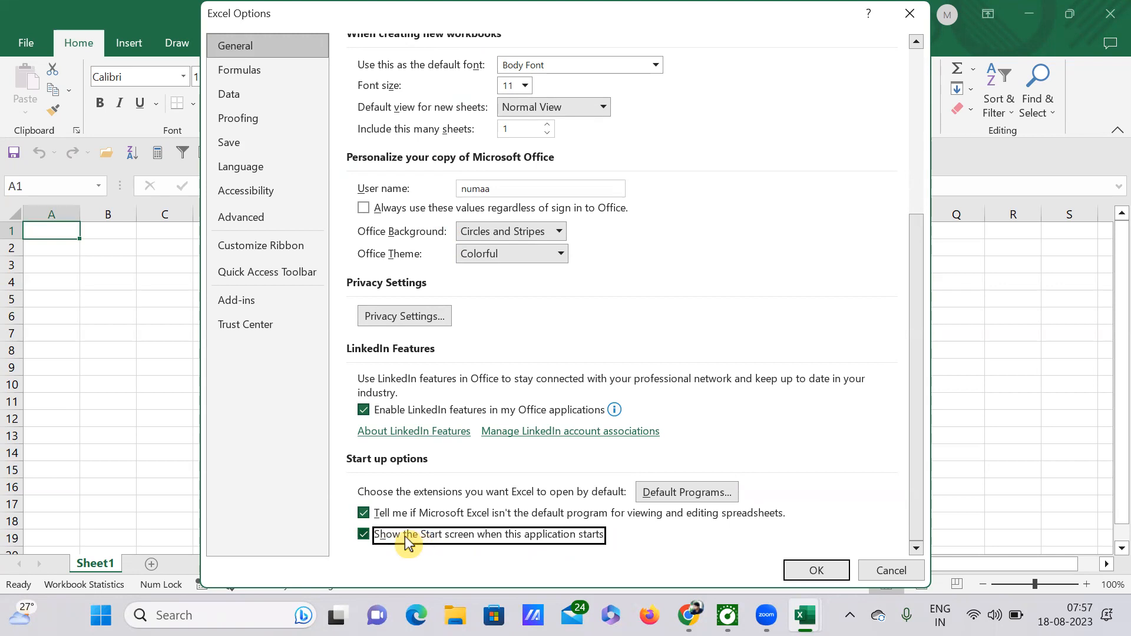
mouse_move(454, 546)
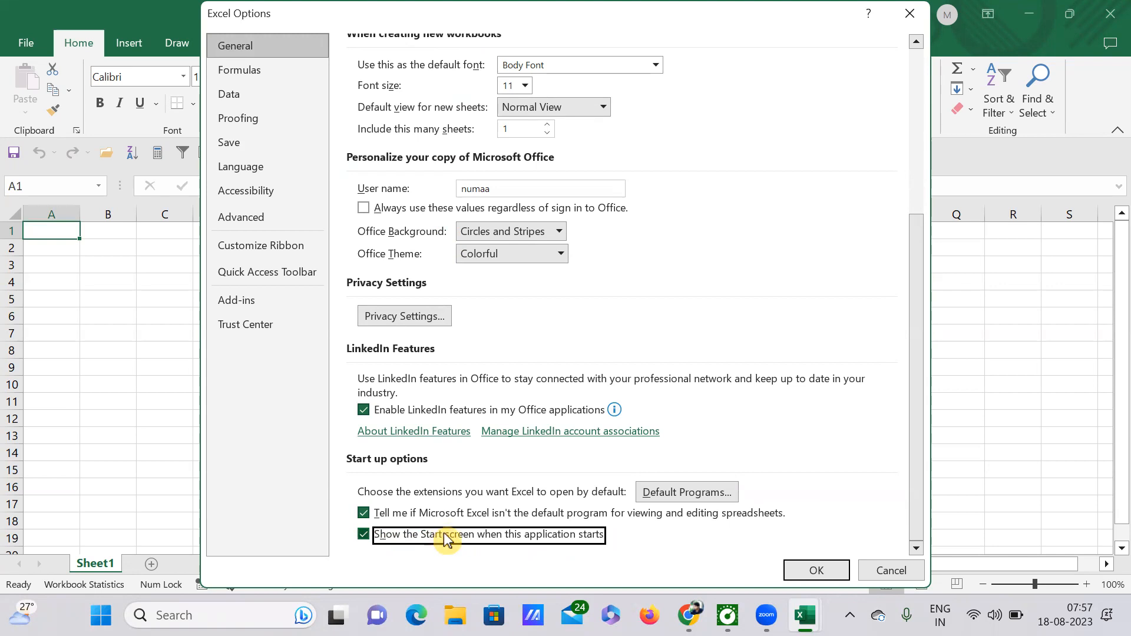
mouse_move(399, 543)
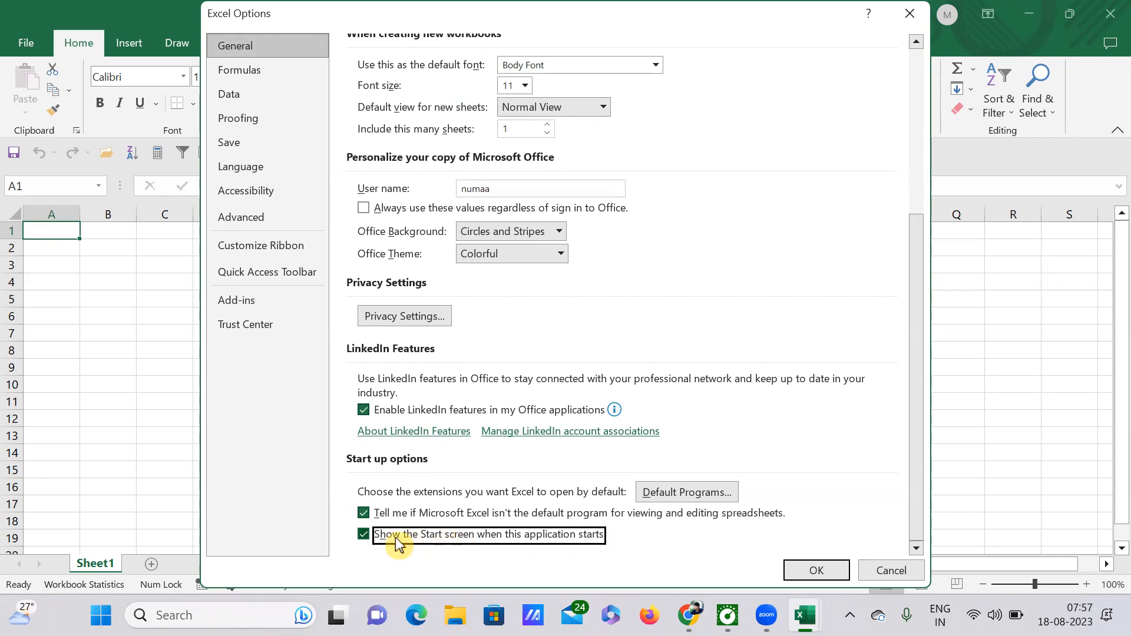
left_click(364, 534)
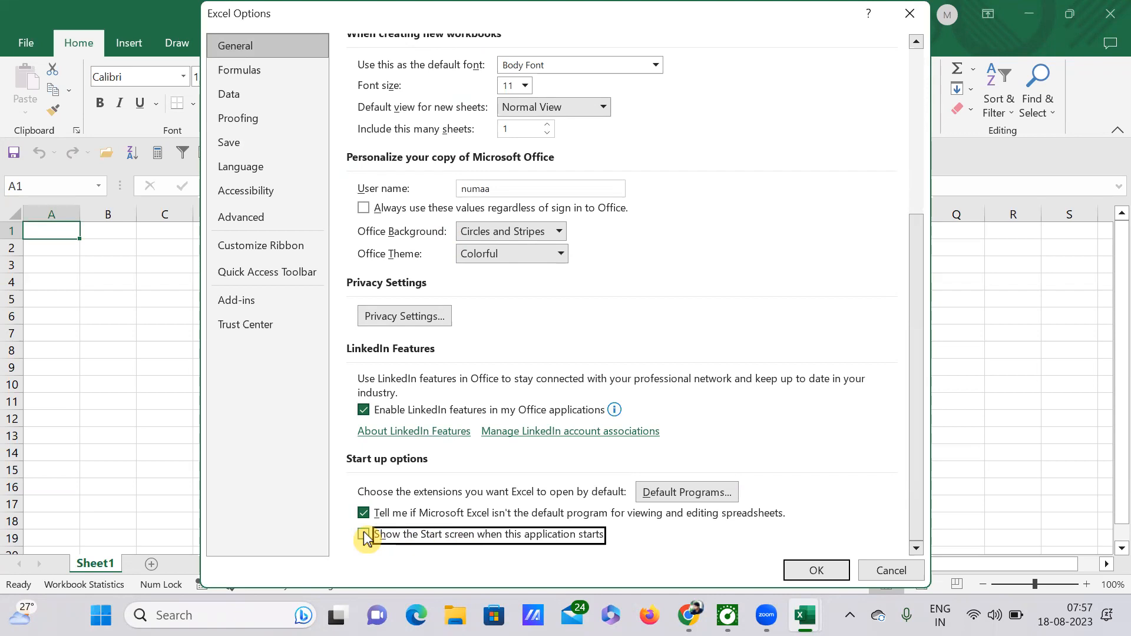
left_click(363, 534)
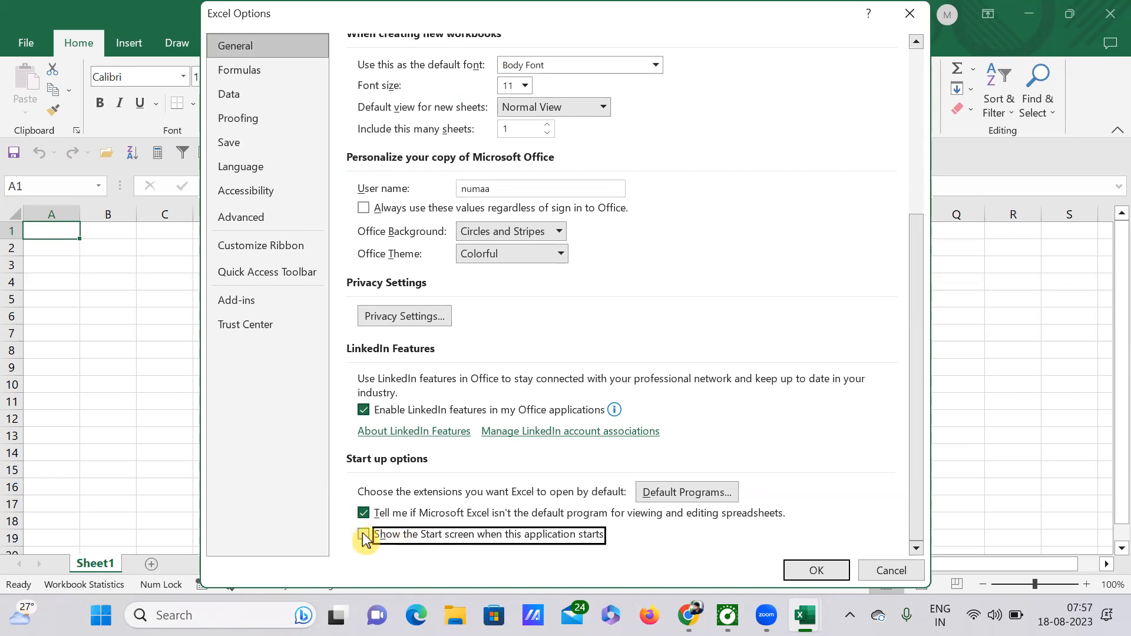
left_click(364, 534)
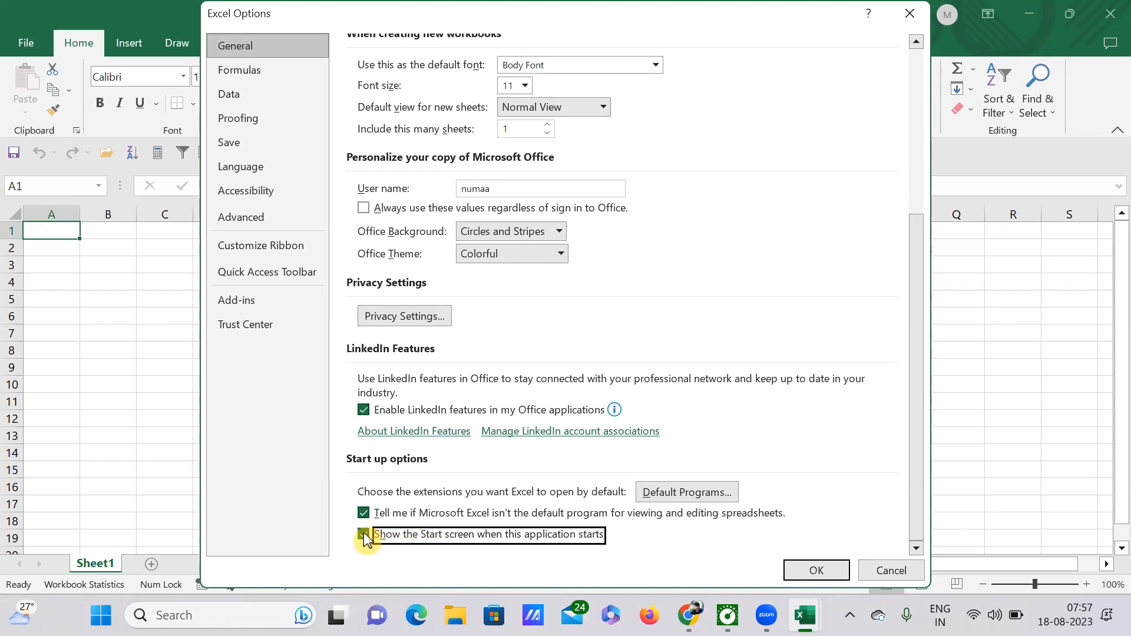
left_click(363, 534)
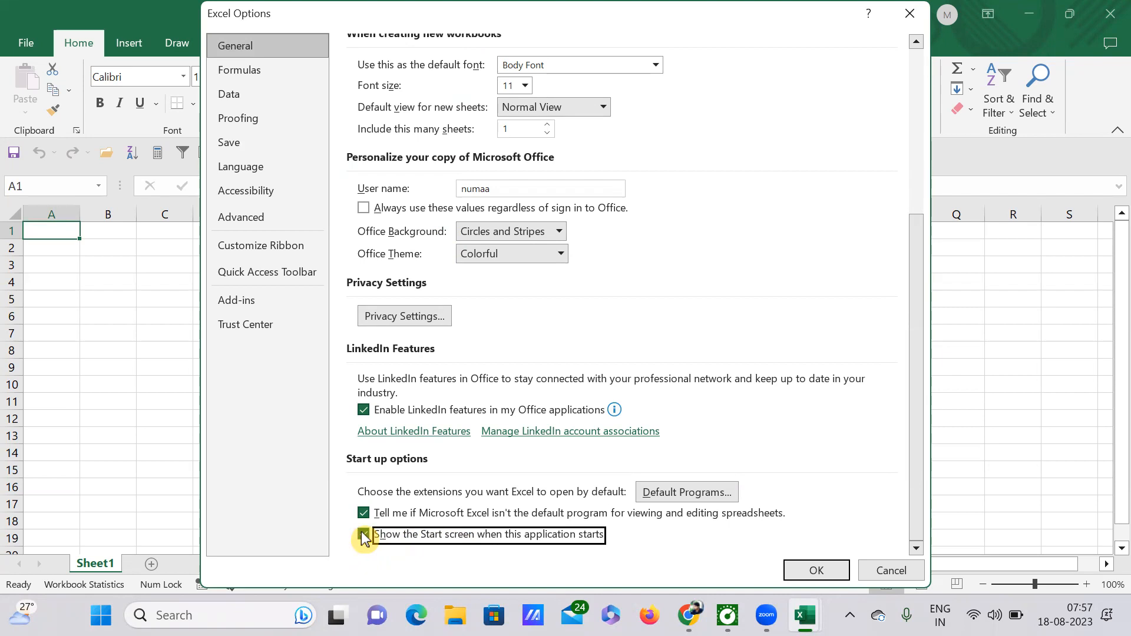
left_click(364, 535)
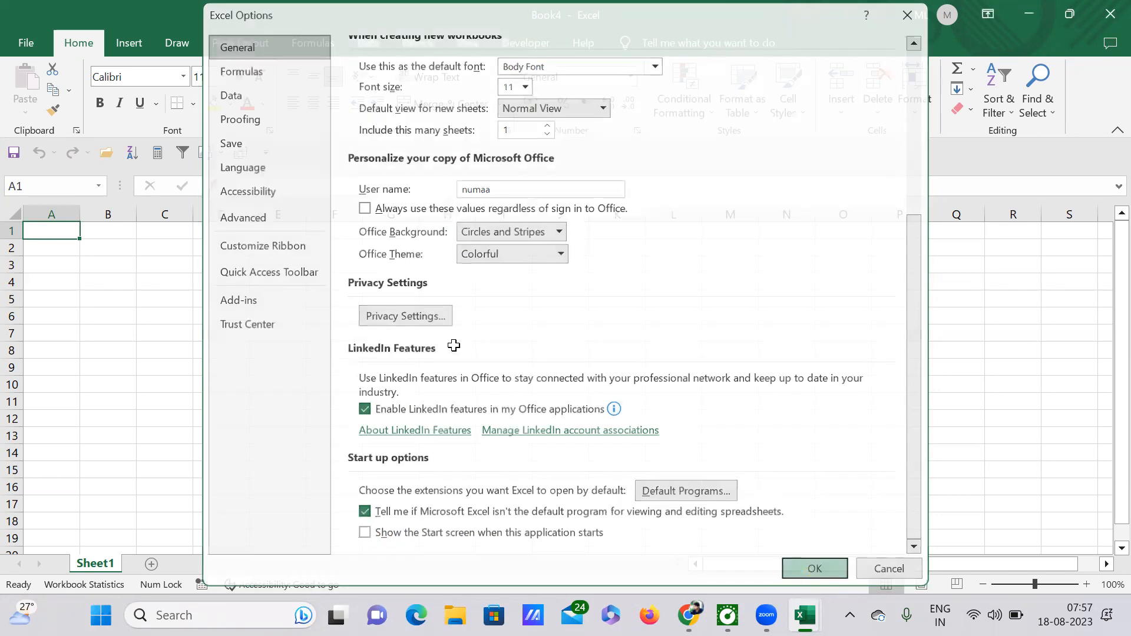
left_click(814, 568)
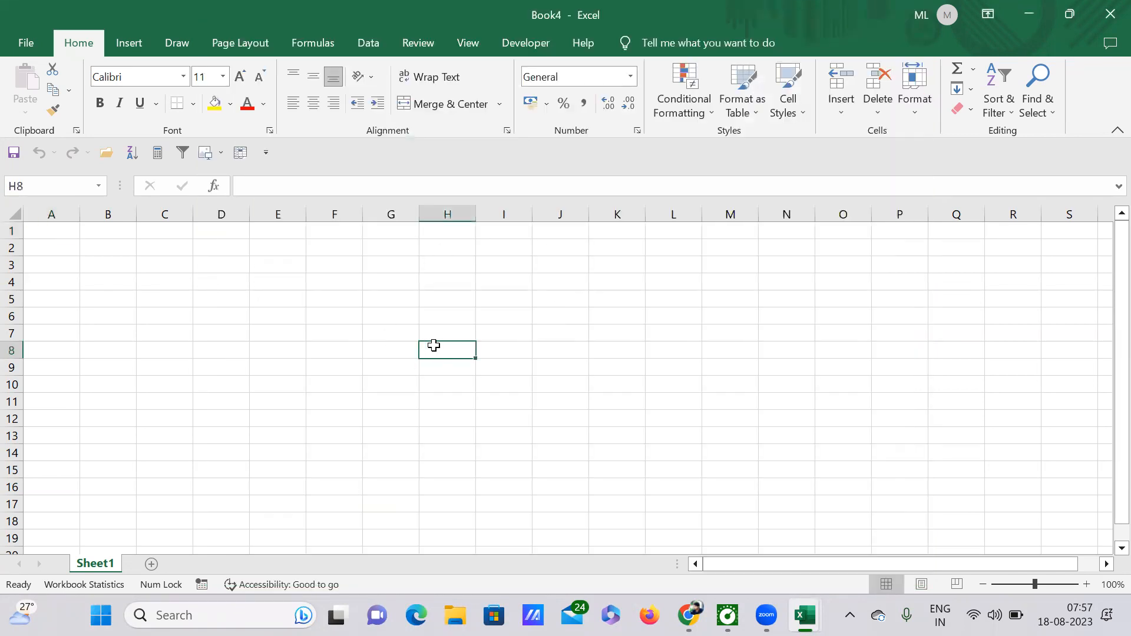
mouse_move(355, 321)
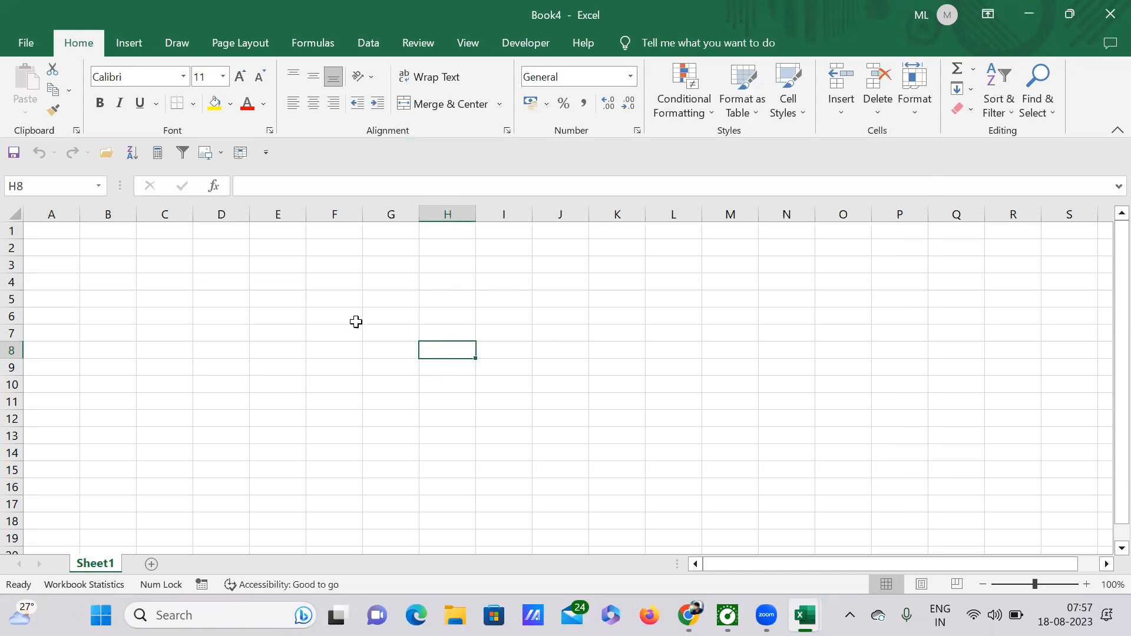
mouse_move(508, 394)
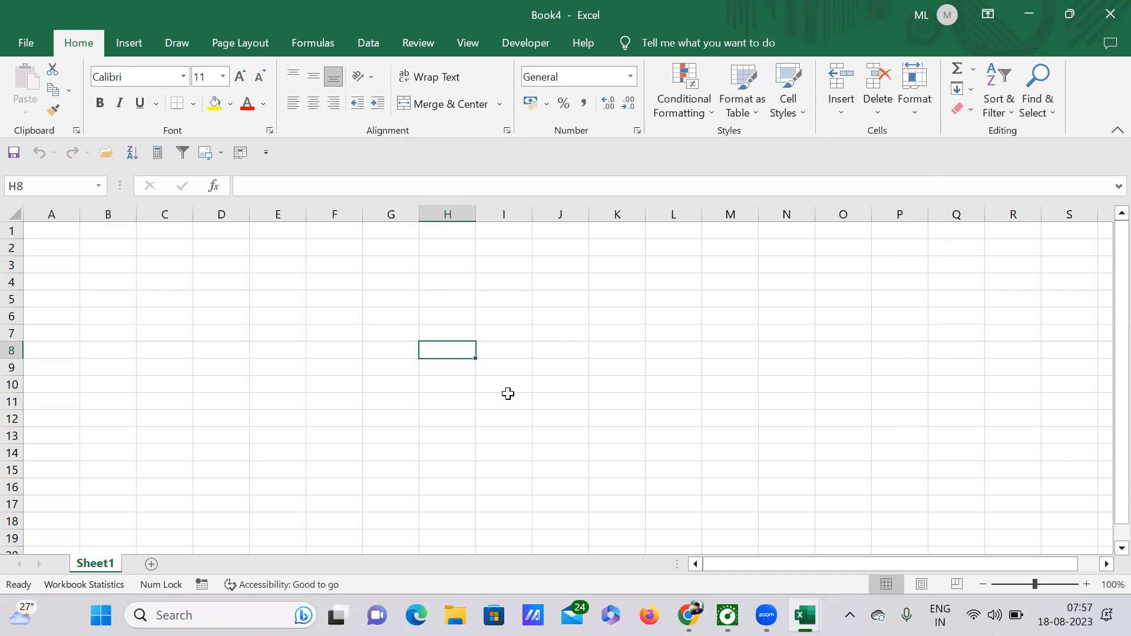